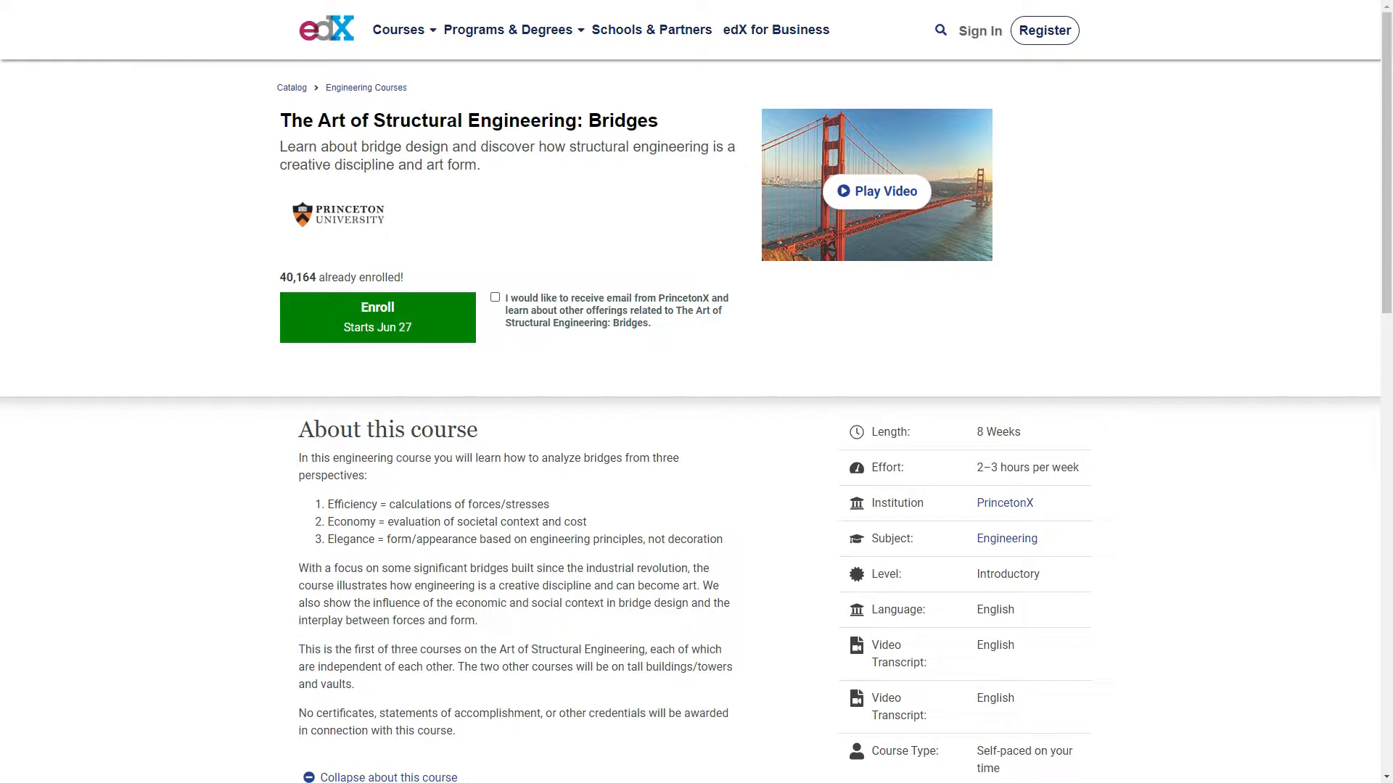
Step: Scroll through the Art of Structural Engineering course page, highlighting the Self-paced course type
scroll("down", 3)
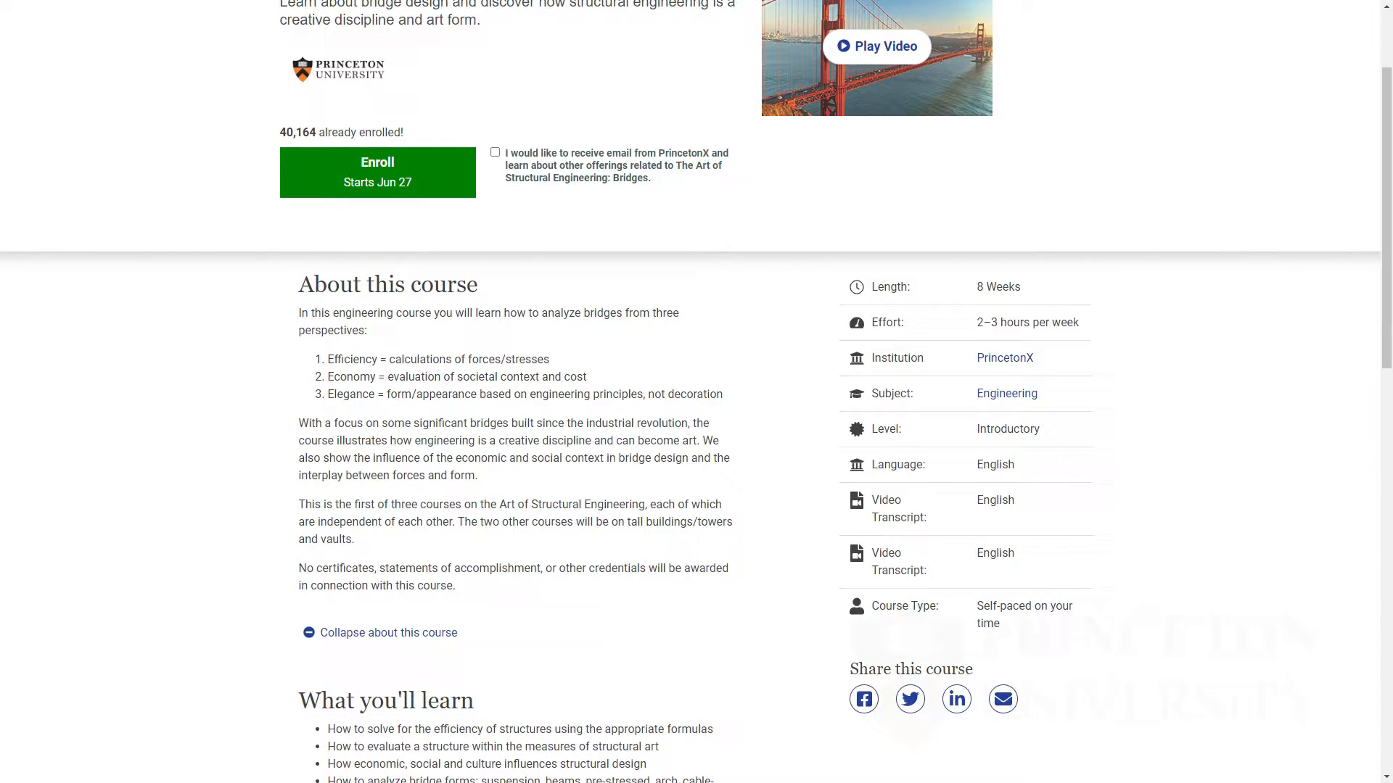
scroll("down", 3)
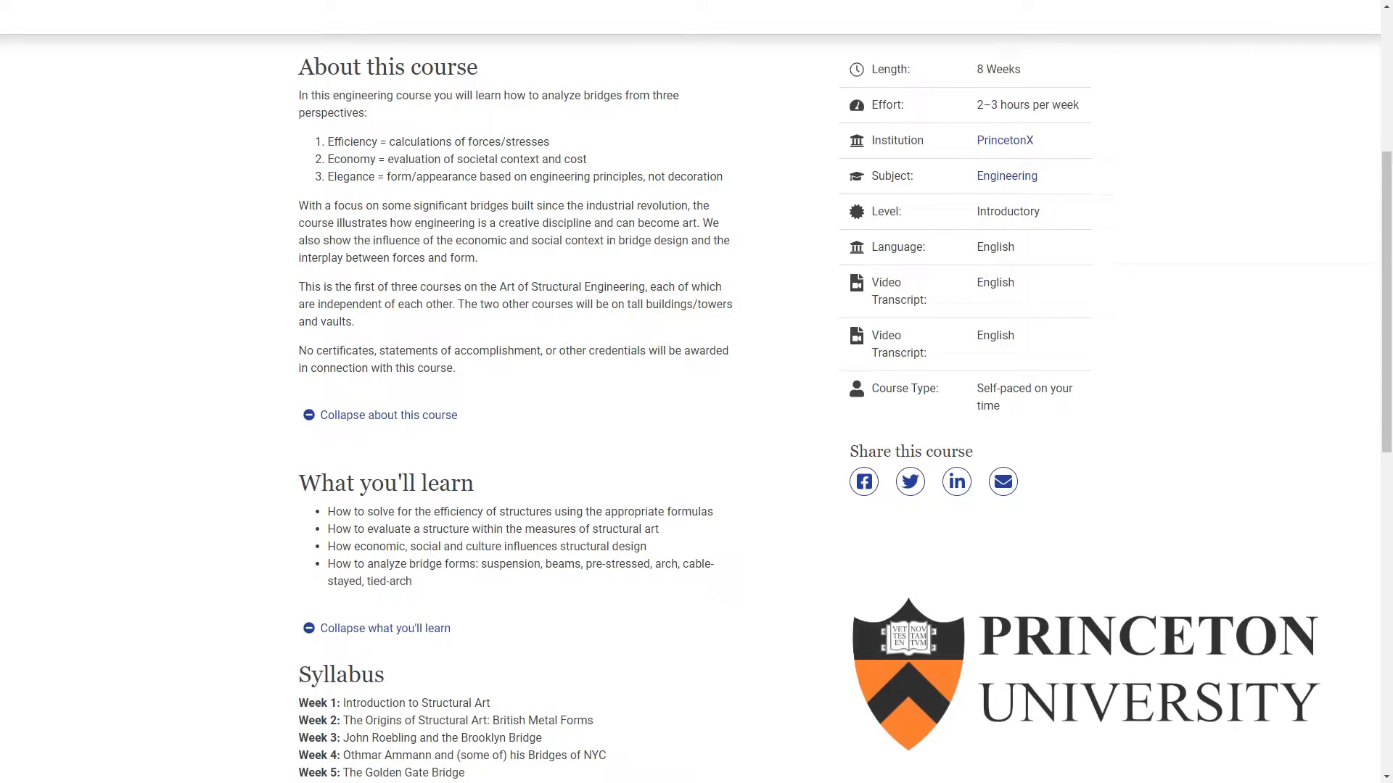
double_click(999, 388)
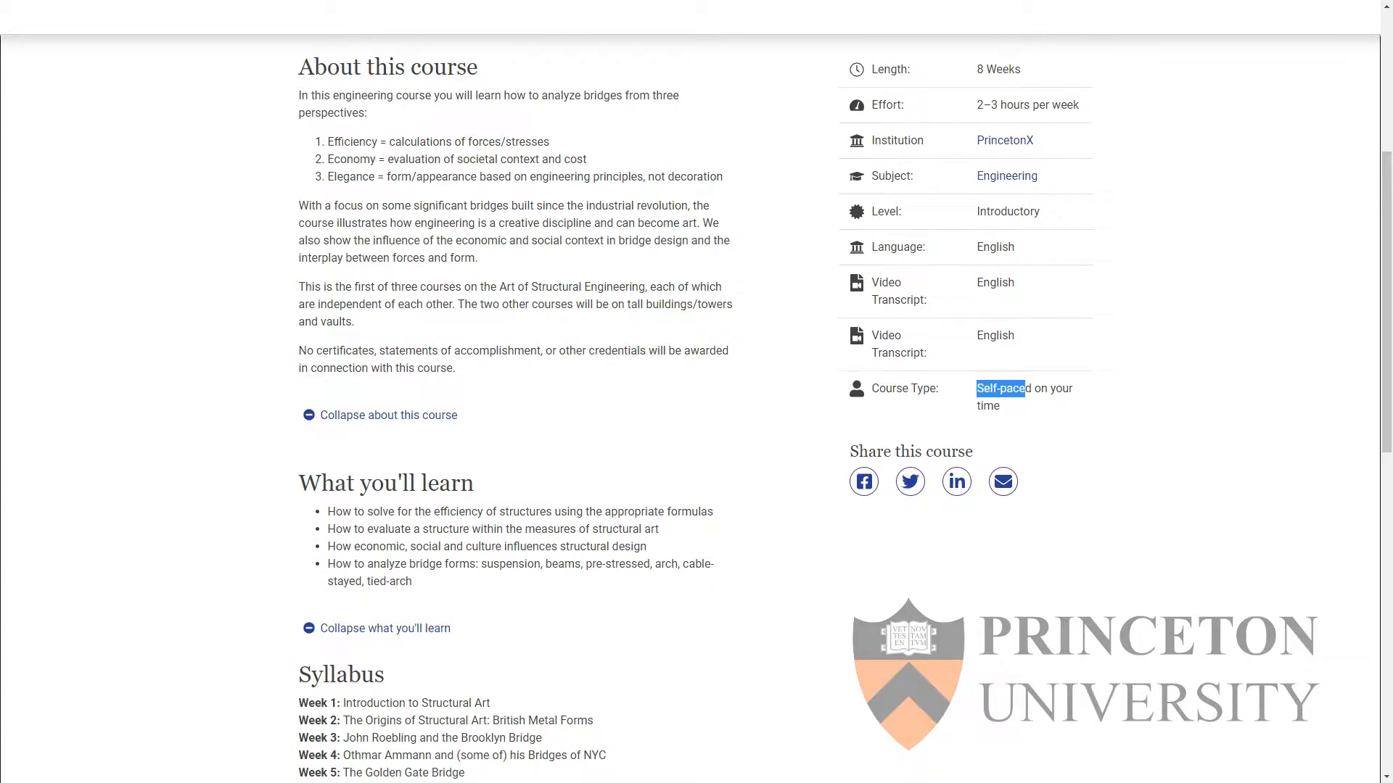
scroll("down", 3)
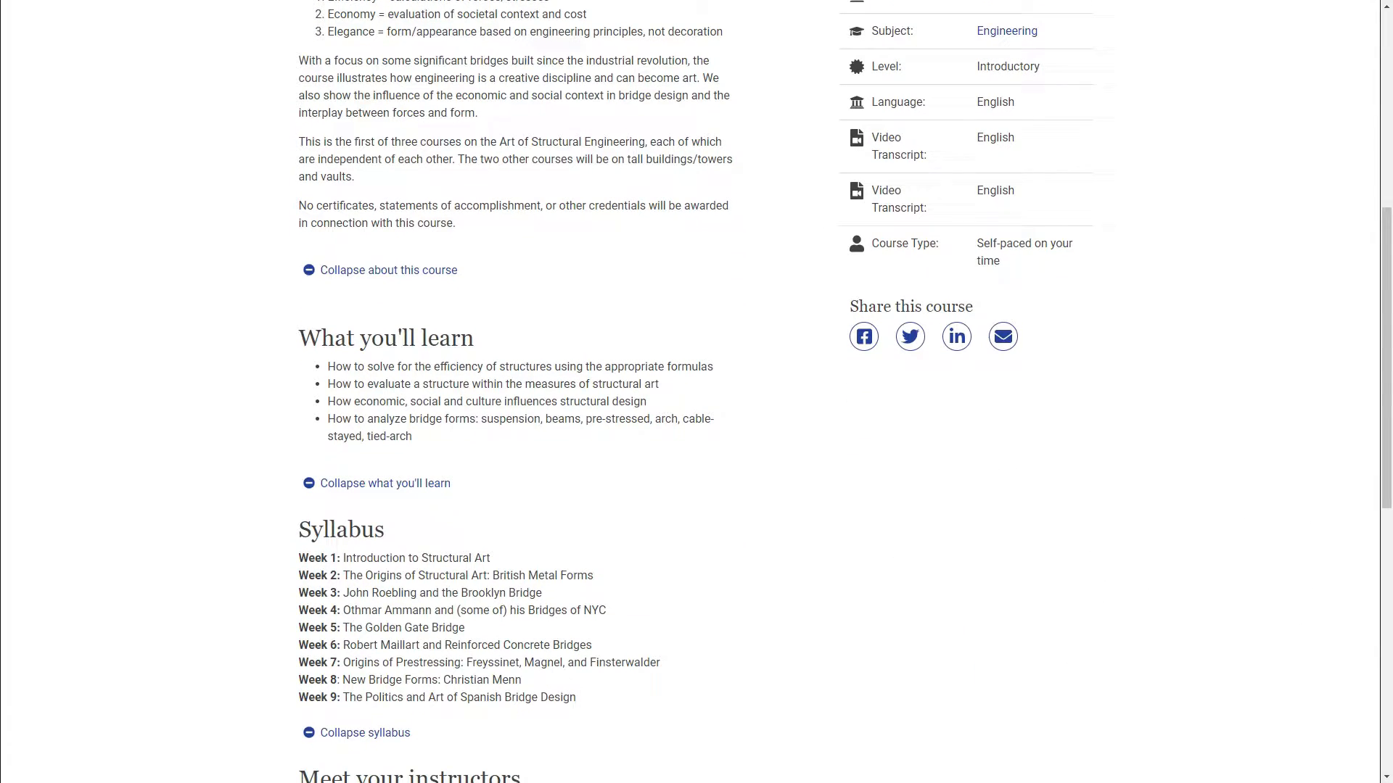
scroll("down", 3)
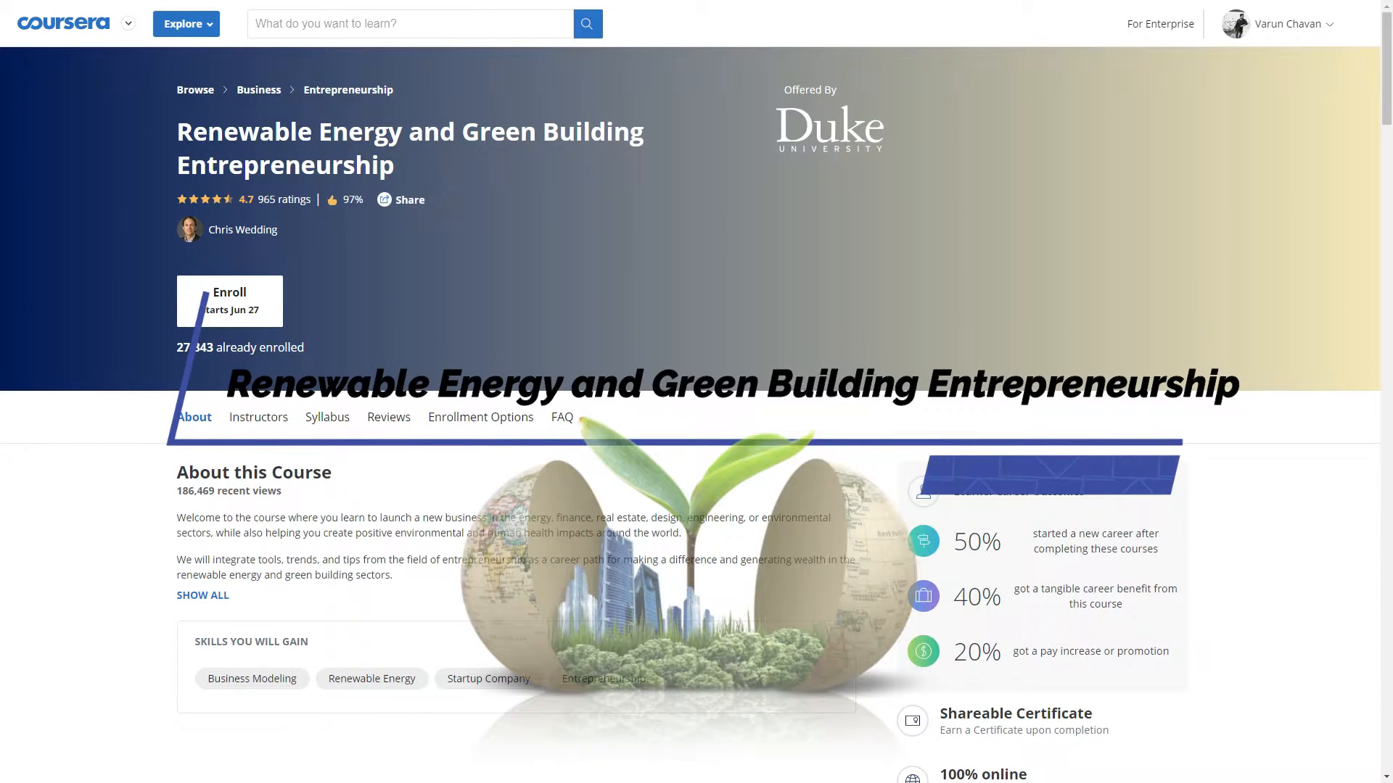
scroll("down", 3)
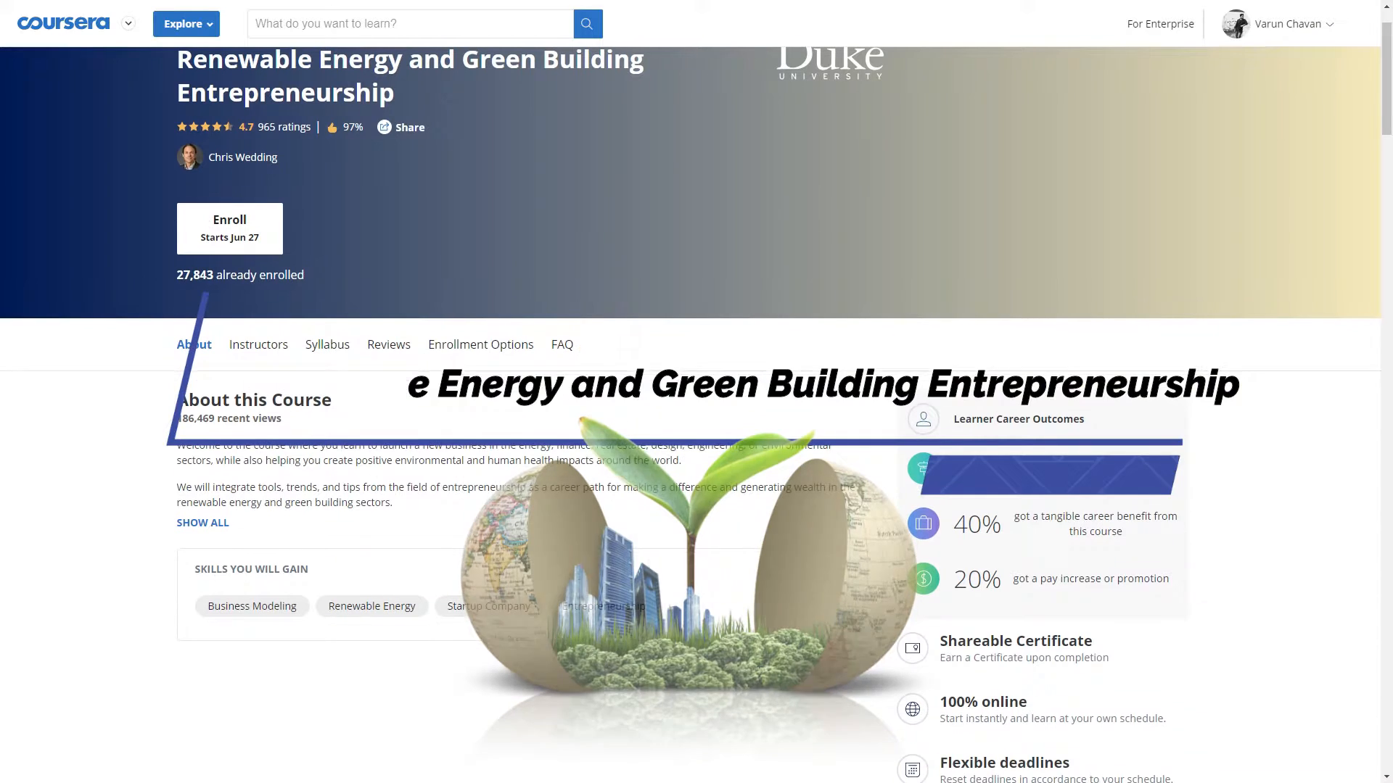
scroll("up", 3)
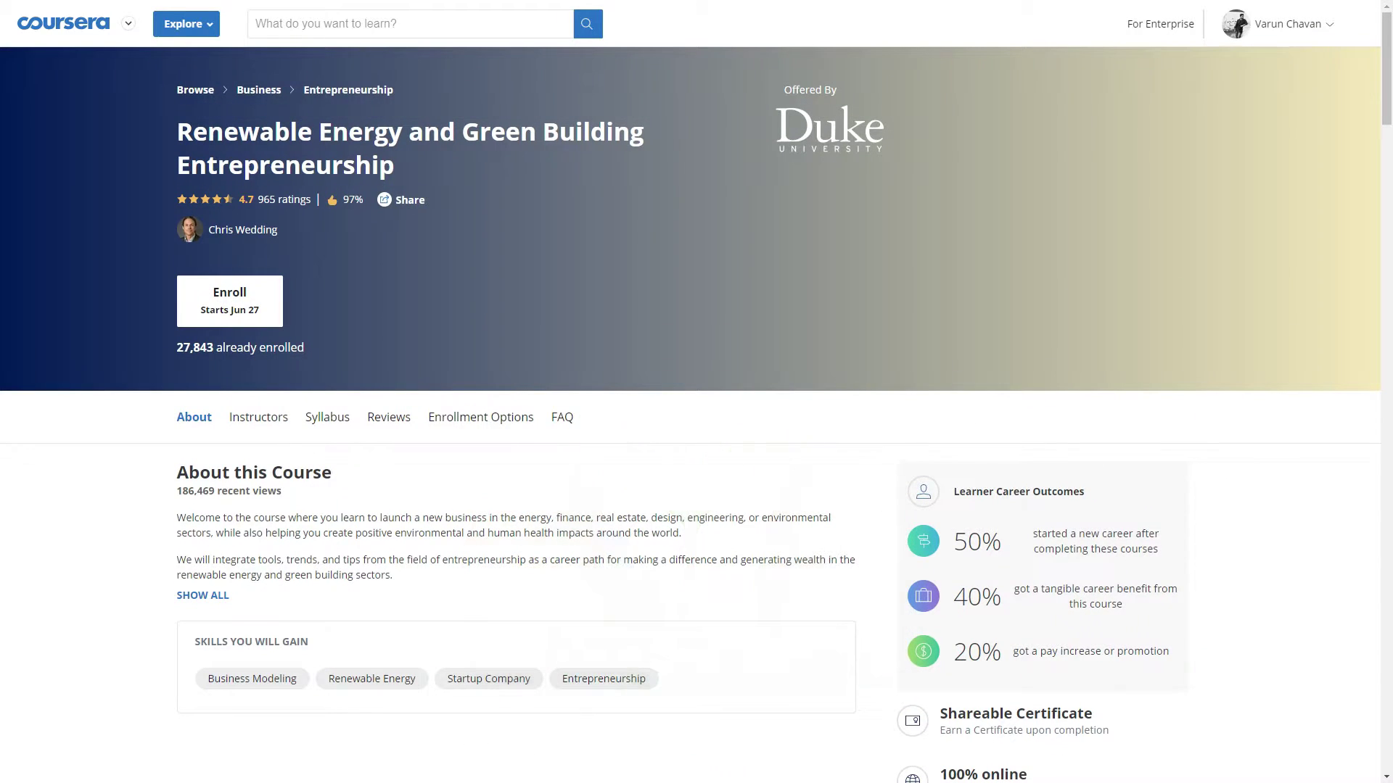
scroll("down", 3)
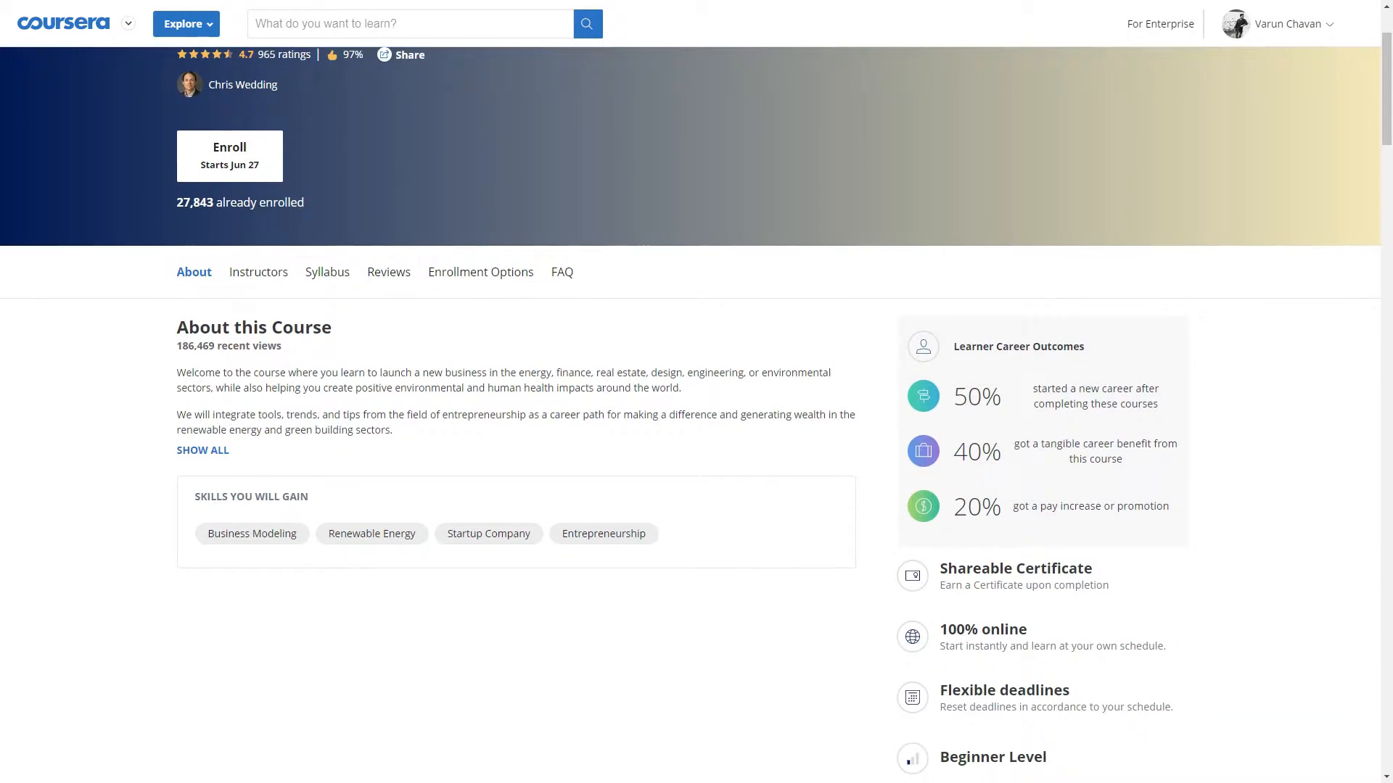
scroll("down", 3)
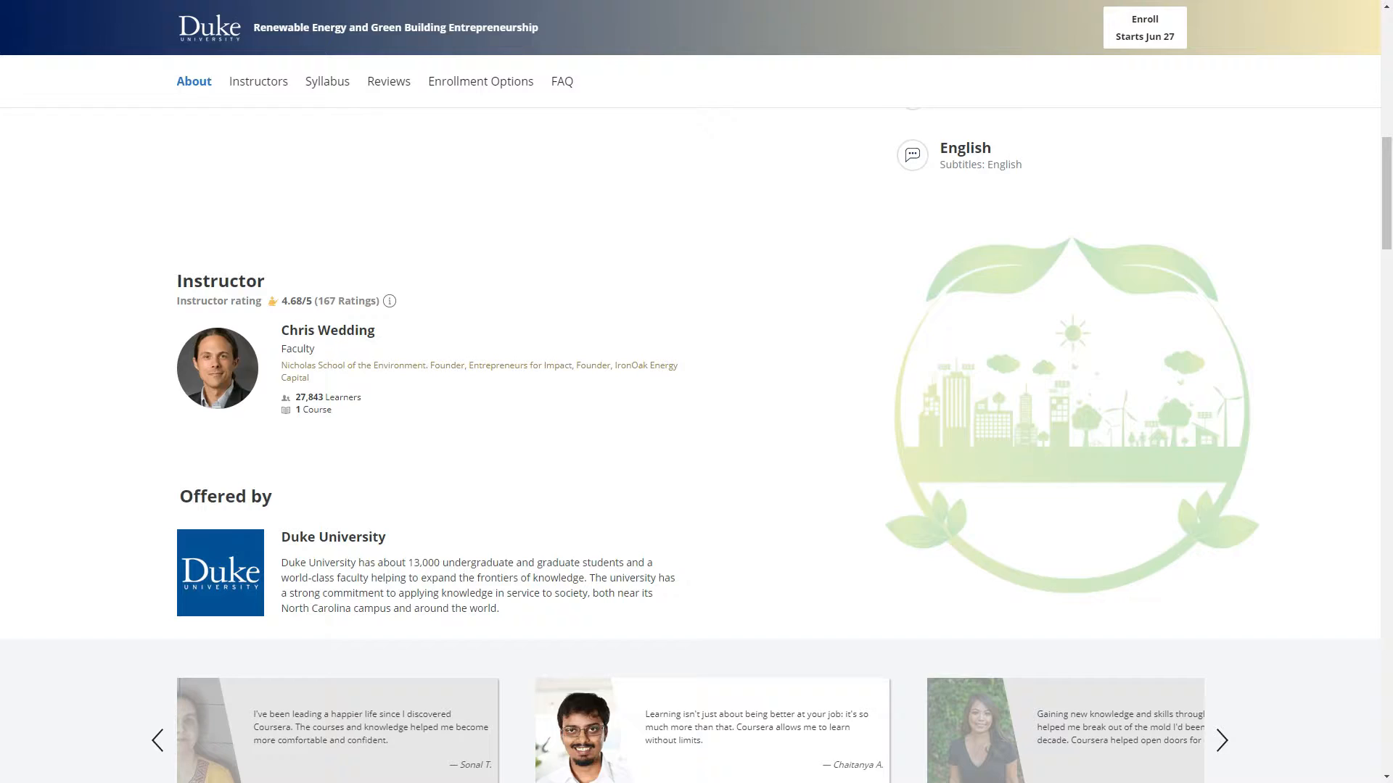
scroll("down", 3)
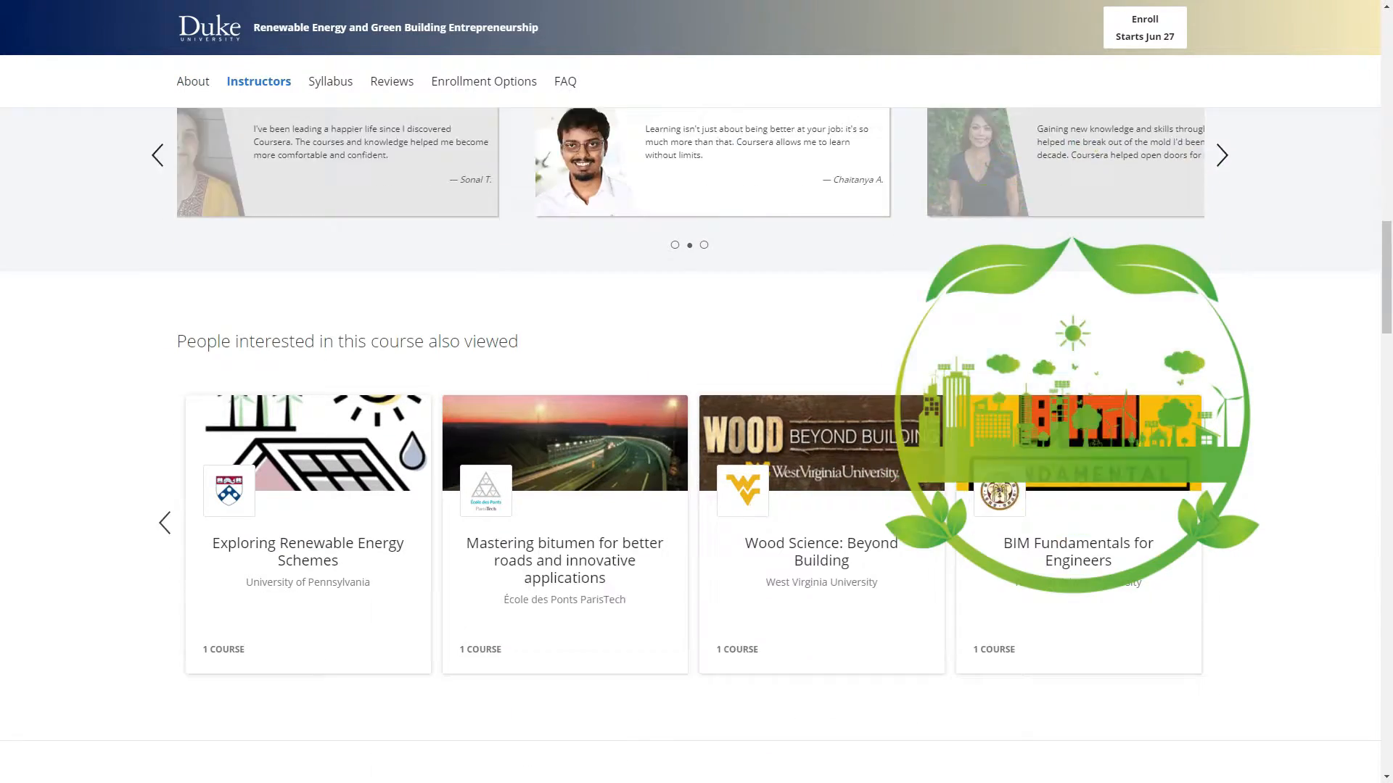
scroll("down", 3)
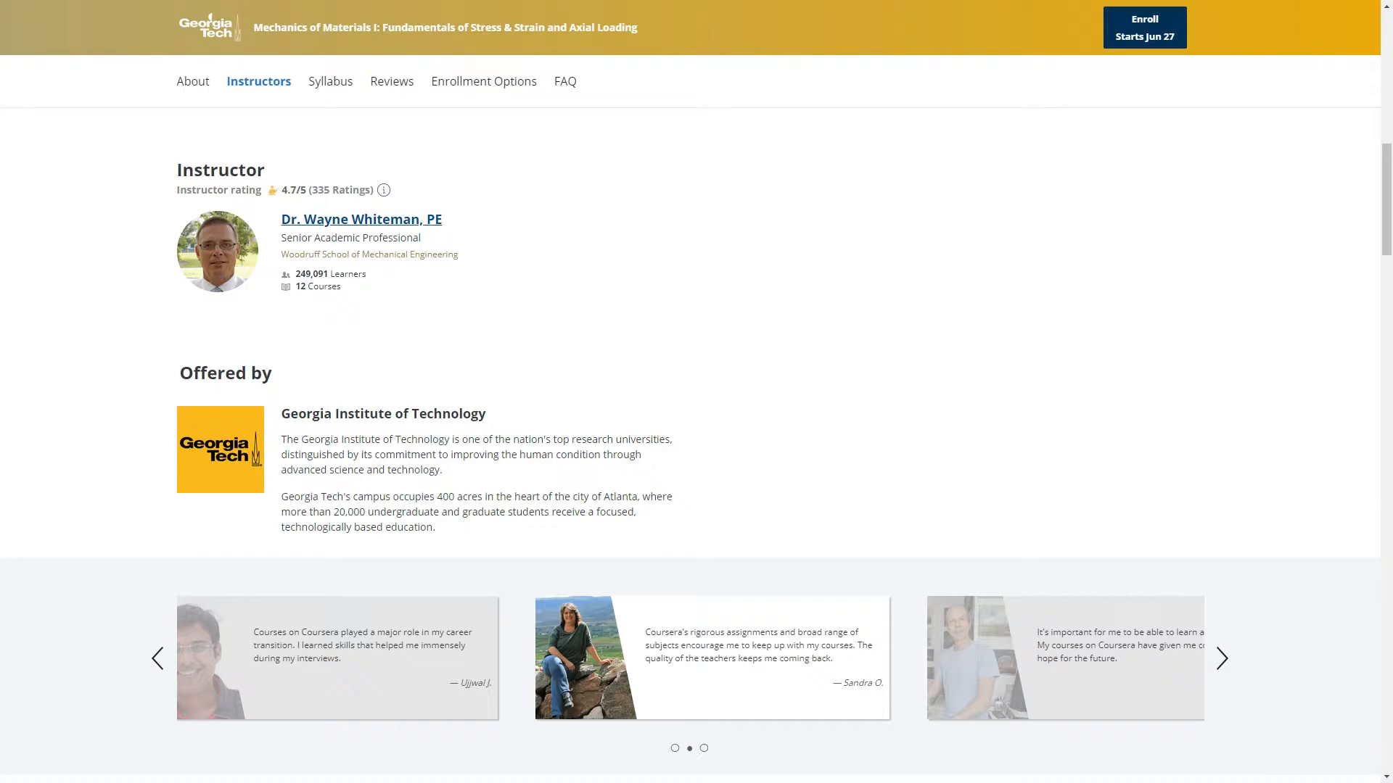
Step: Read down through the expanded learning outcomes to the course instructor
scroll("down", 3)
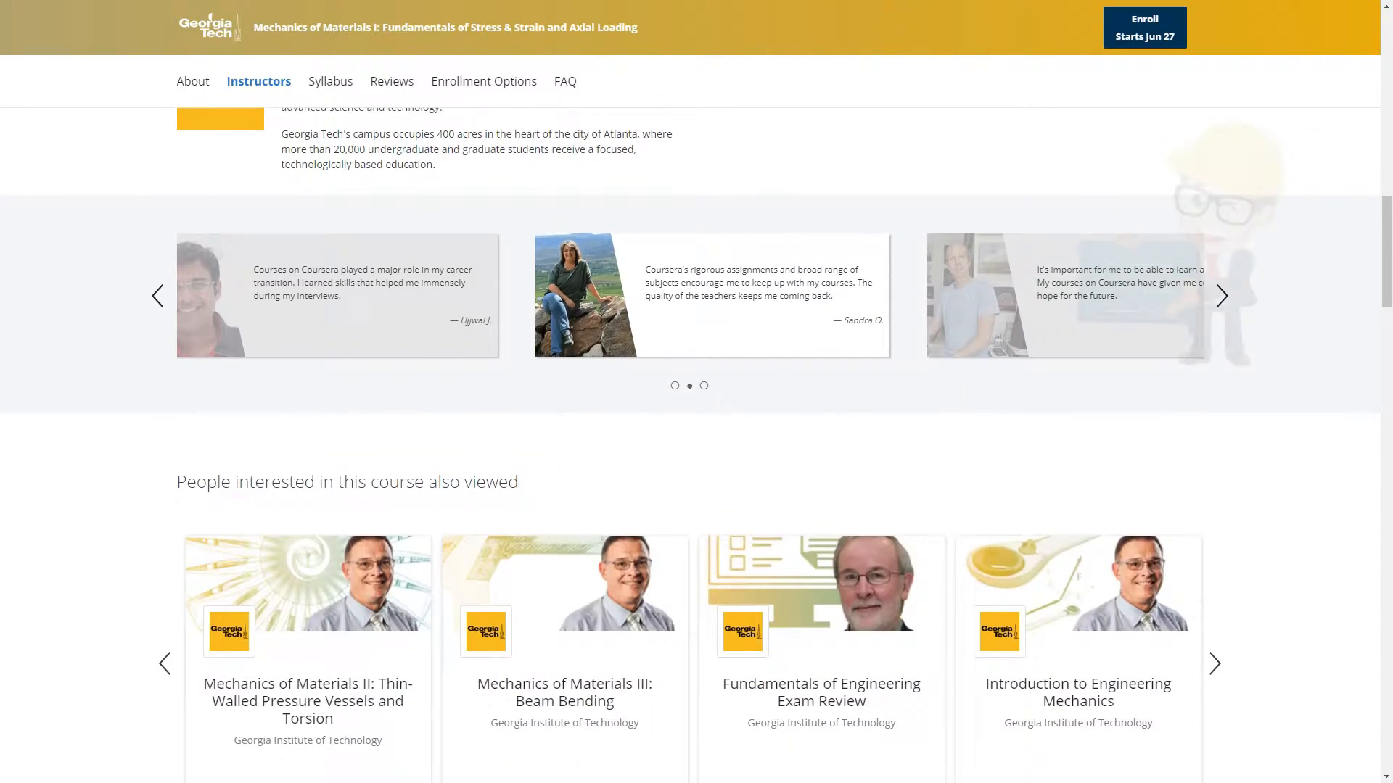
scroll("down", 3)
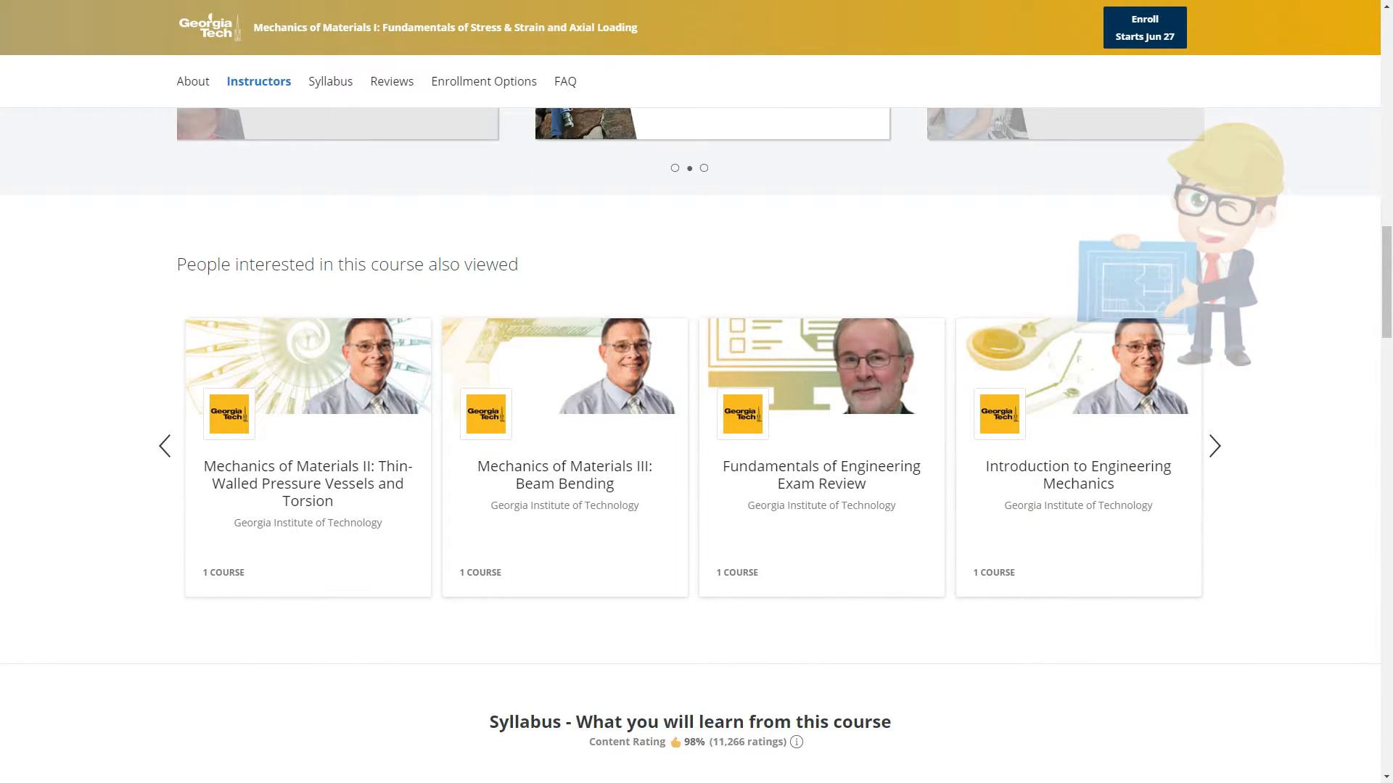
scroll("down", 3)
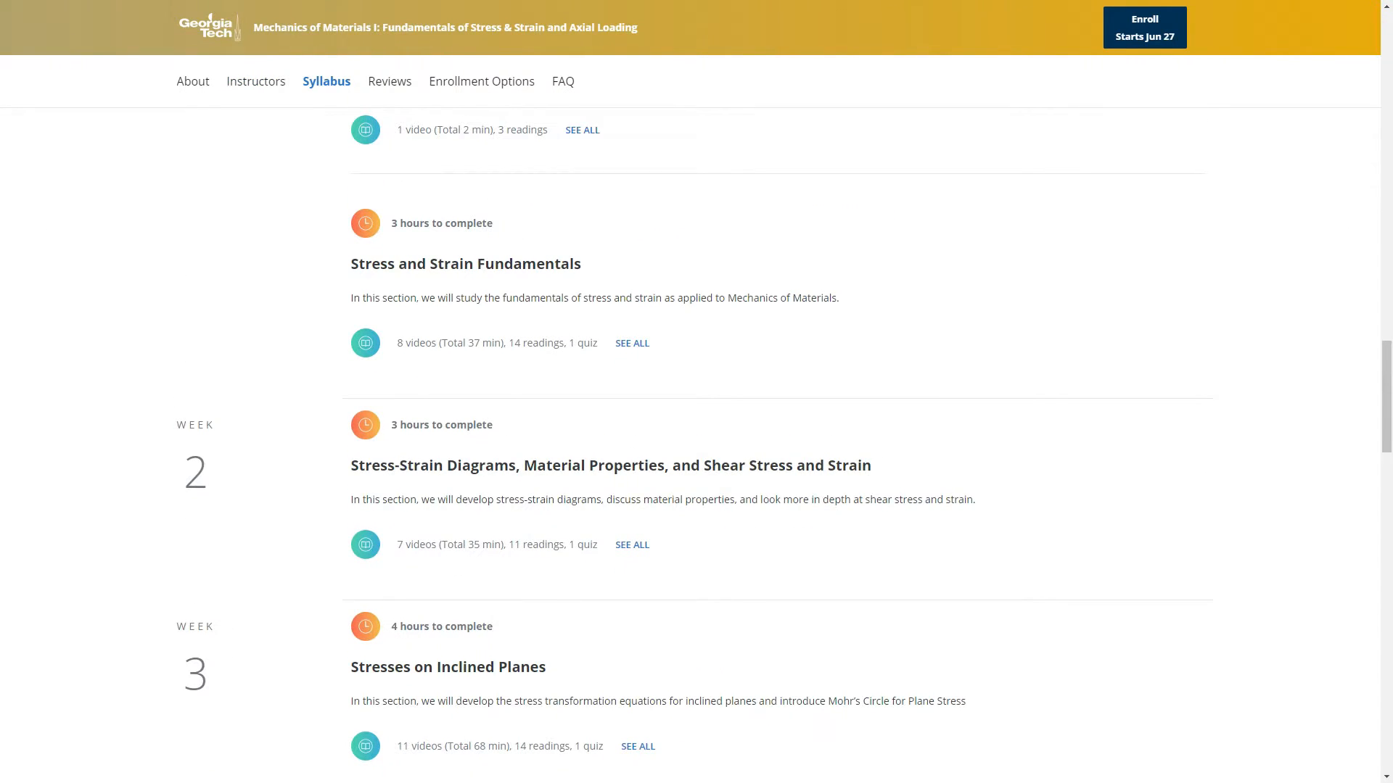
scroll("down", 3)
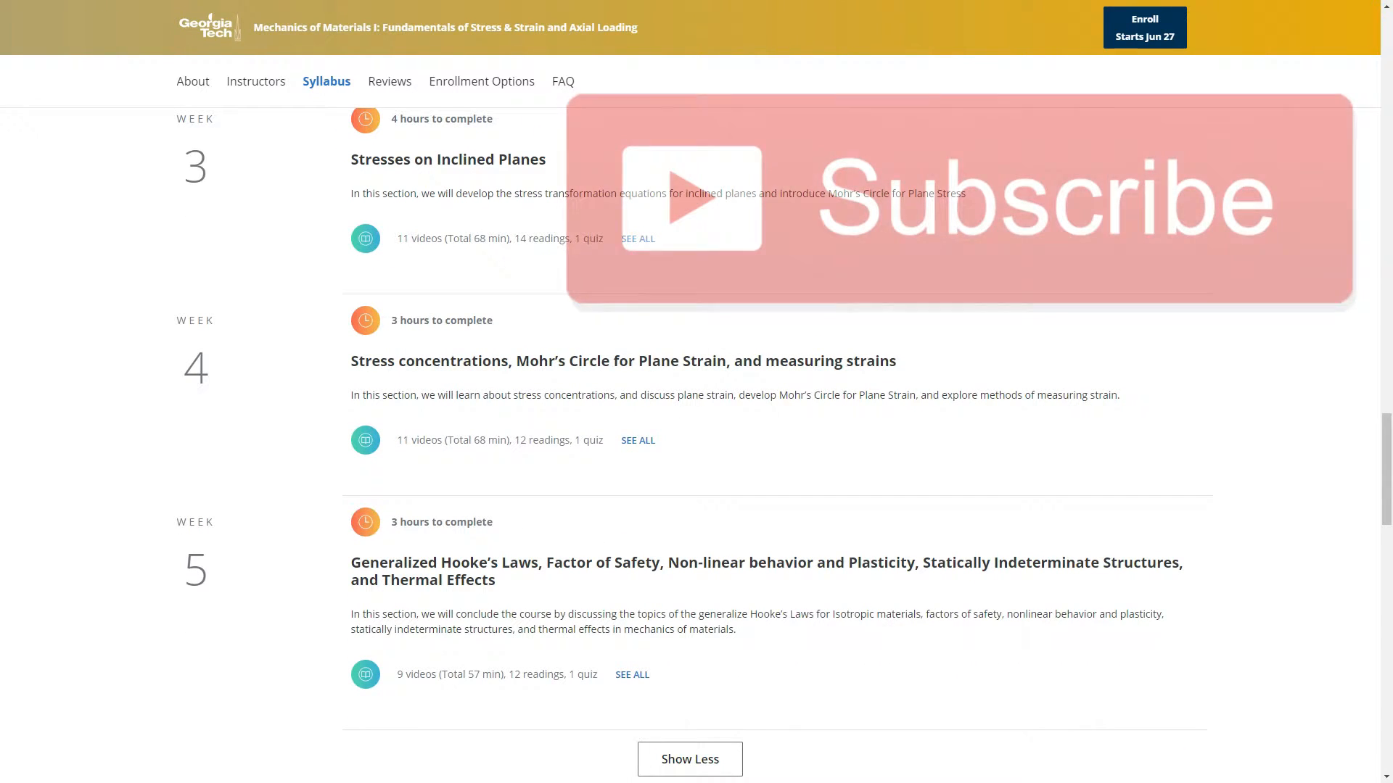
scroll("down", 3)
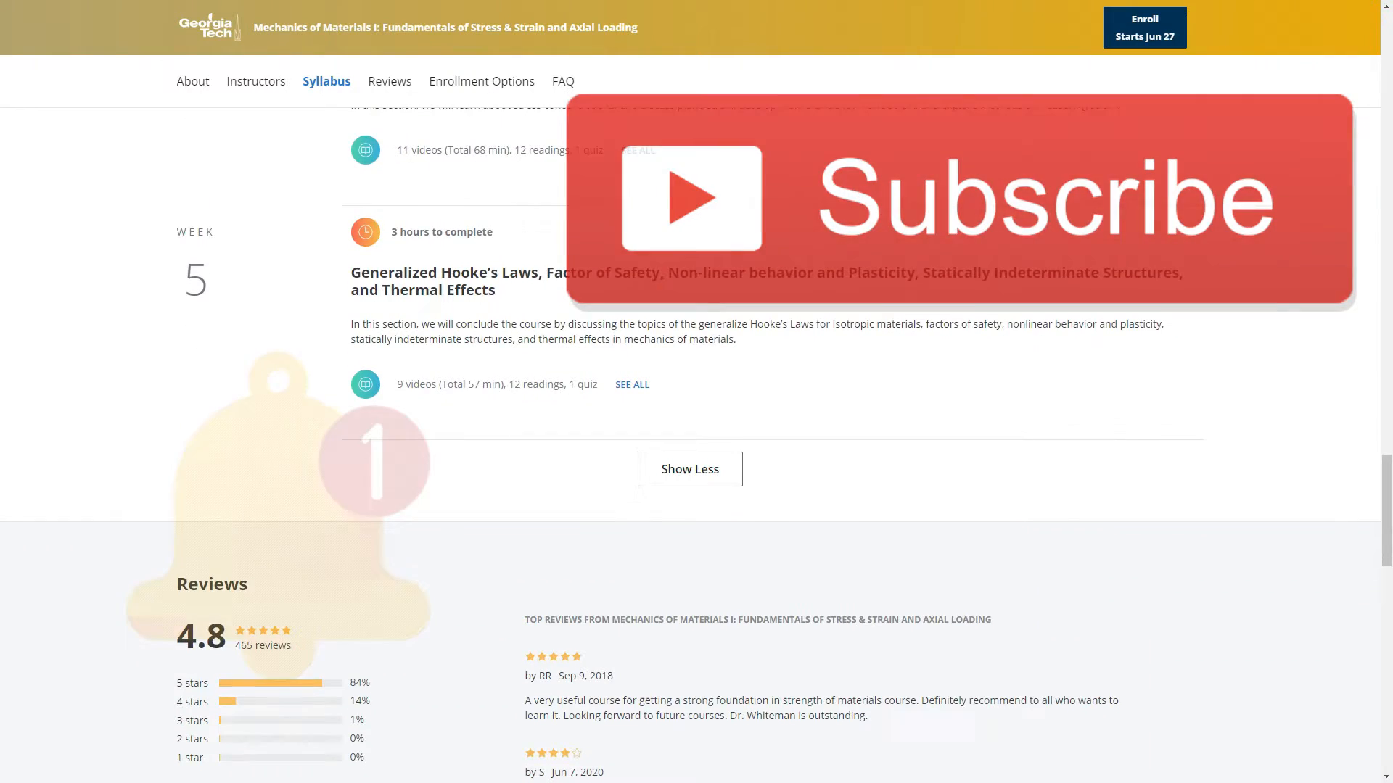
scroll("down", 3)
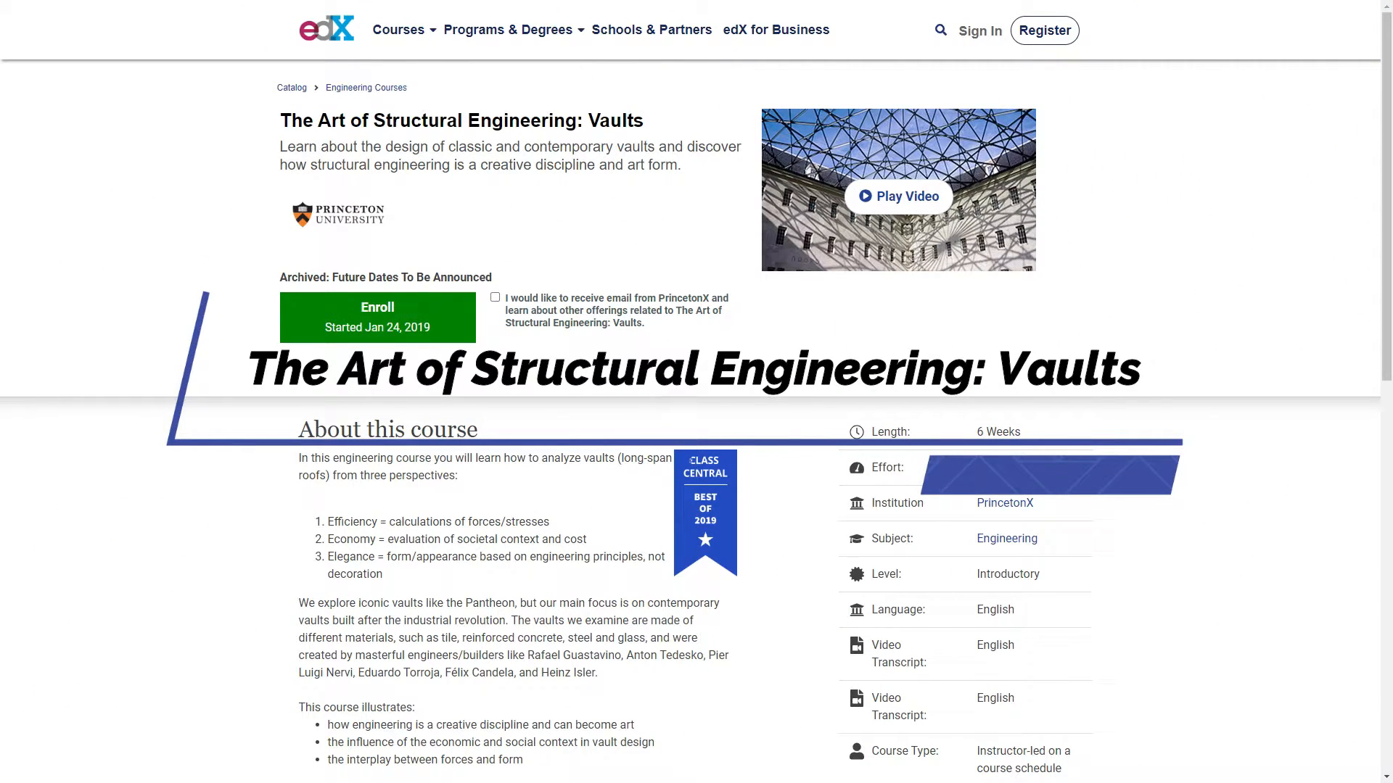
scroll("down", 3)
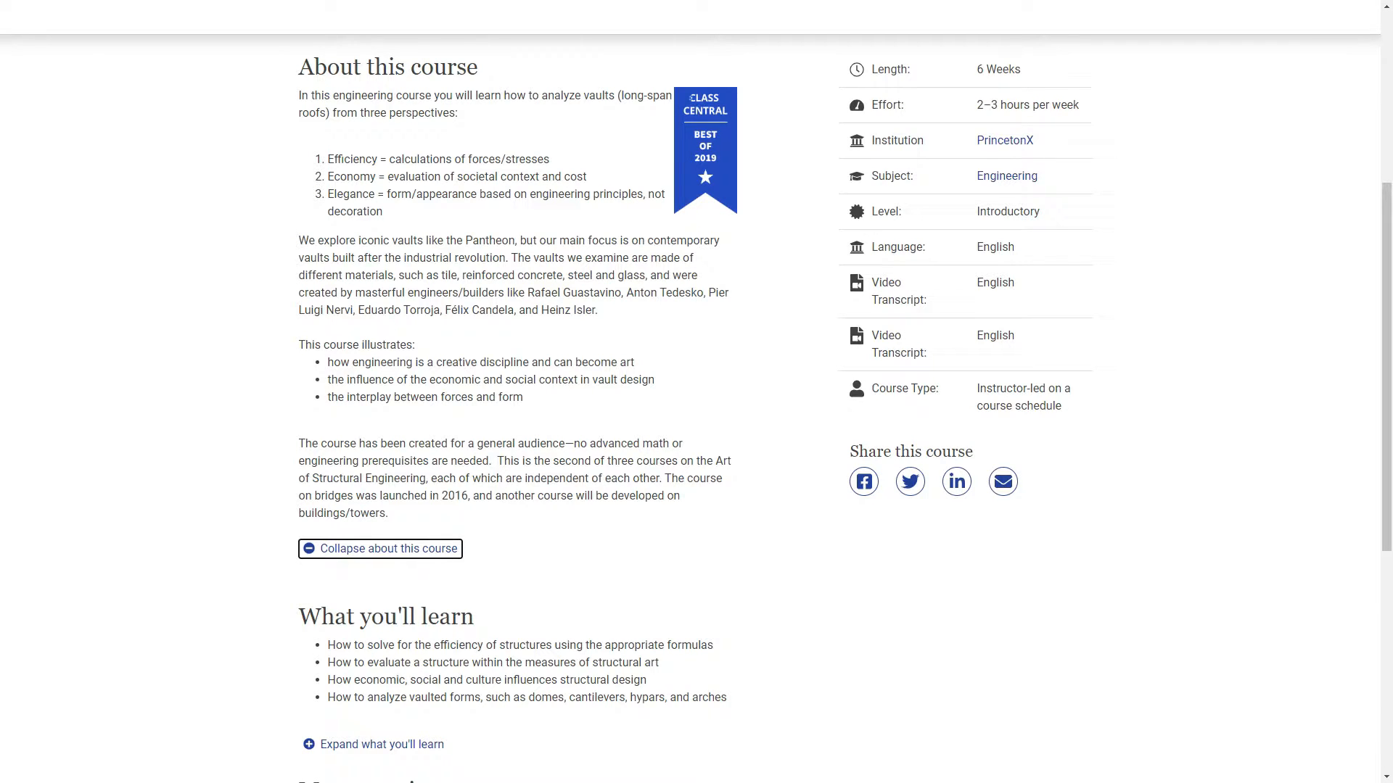
scroll("down", 3)
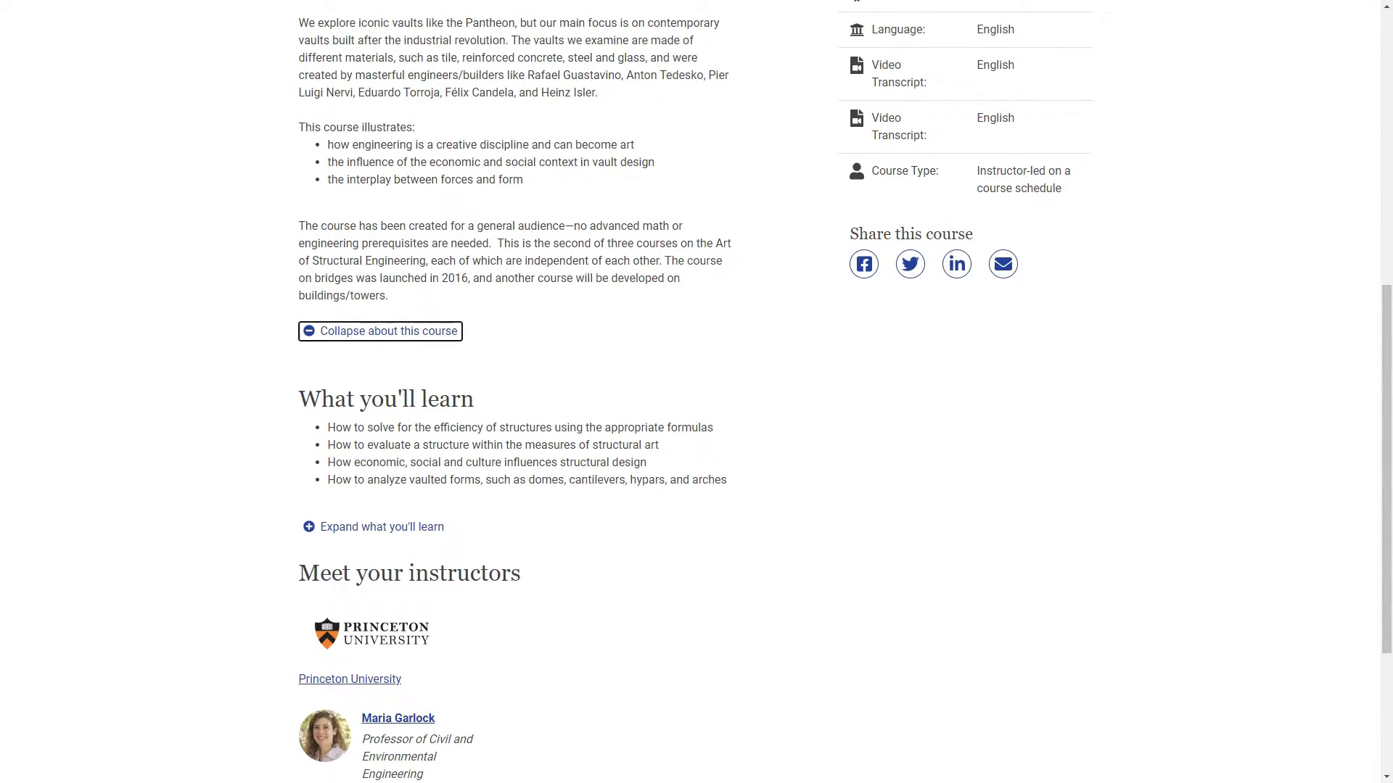
scroll("down", 3)
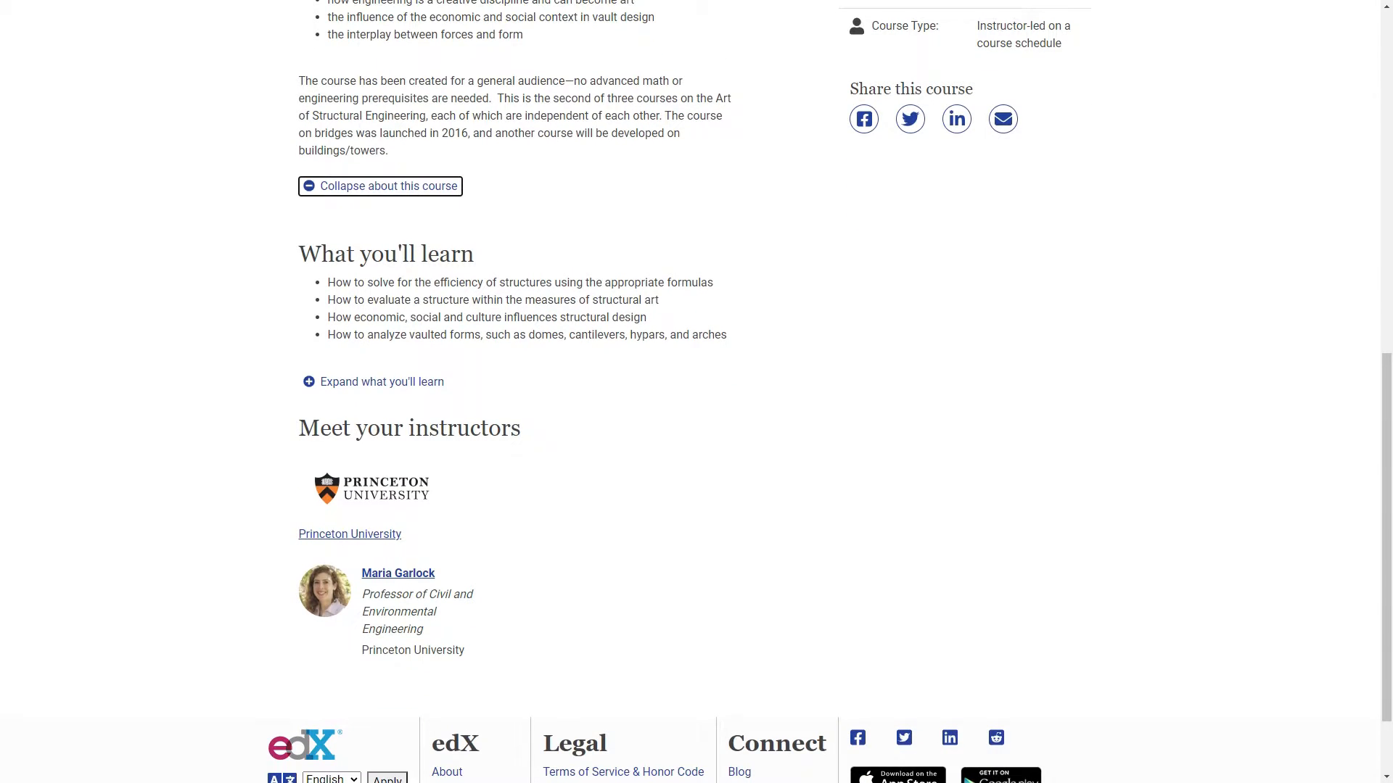
left_click(380, 382)
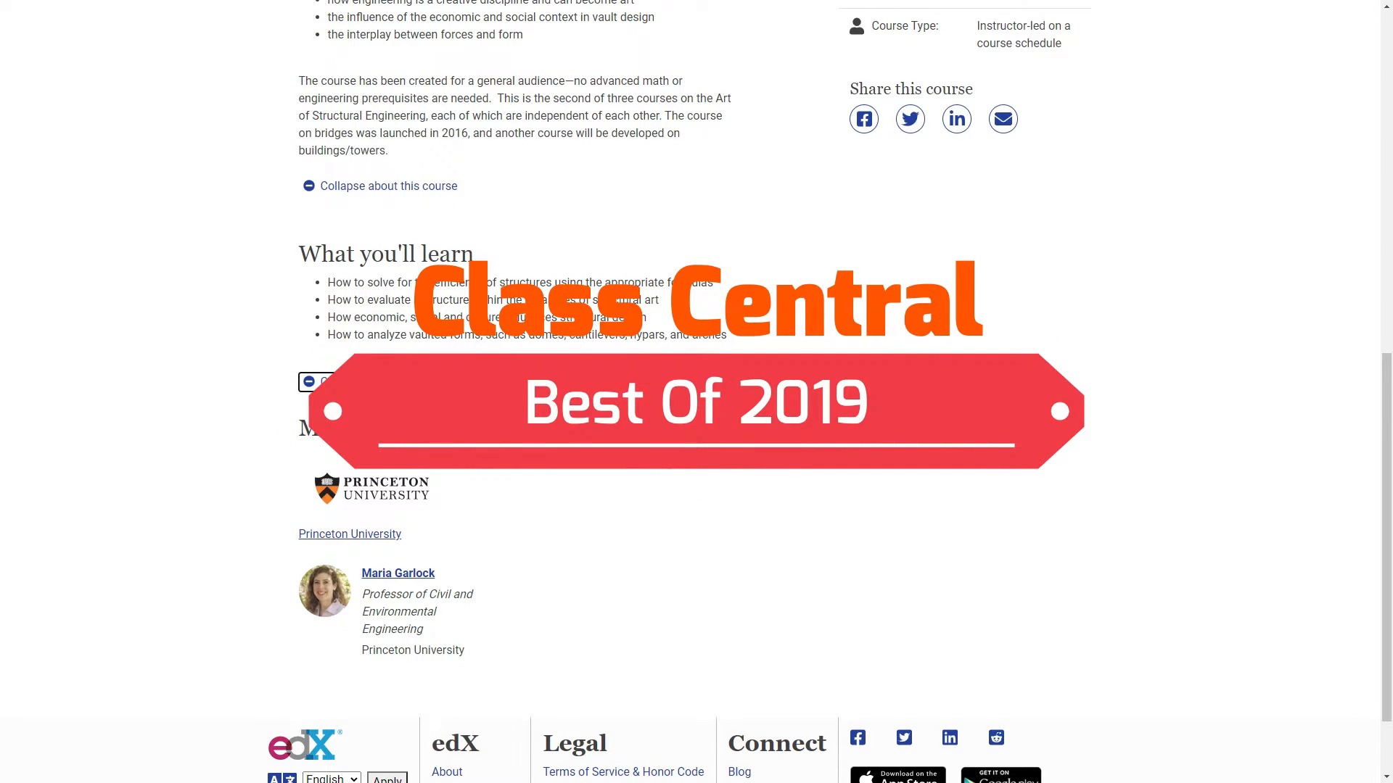
scroll("down", 3)
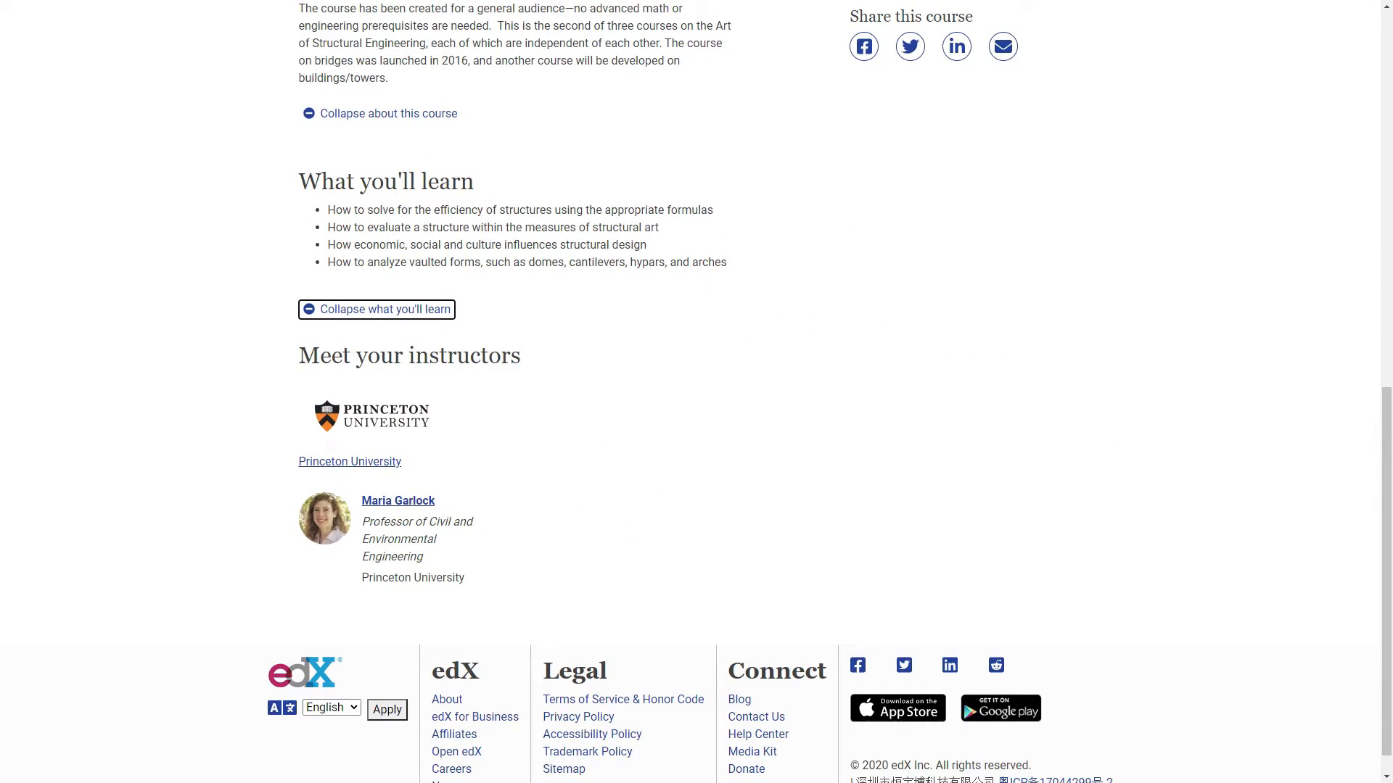
scroll("up", 3)
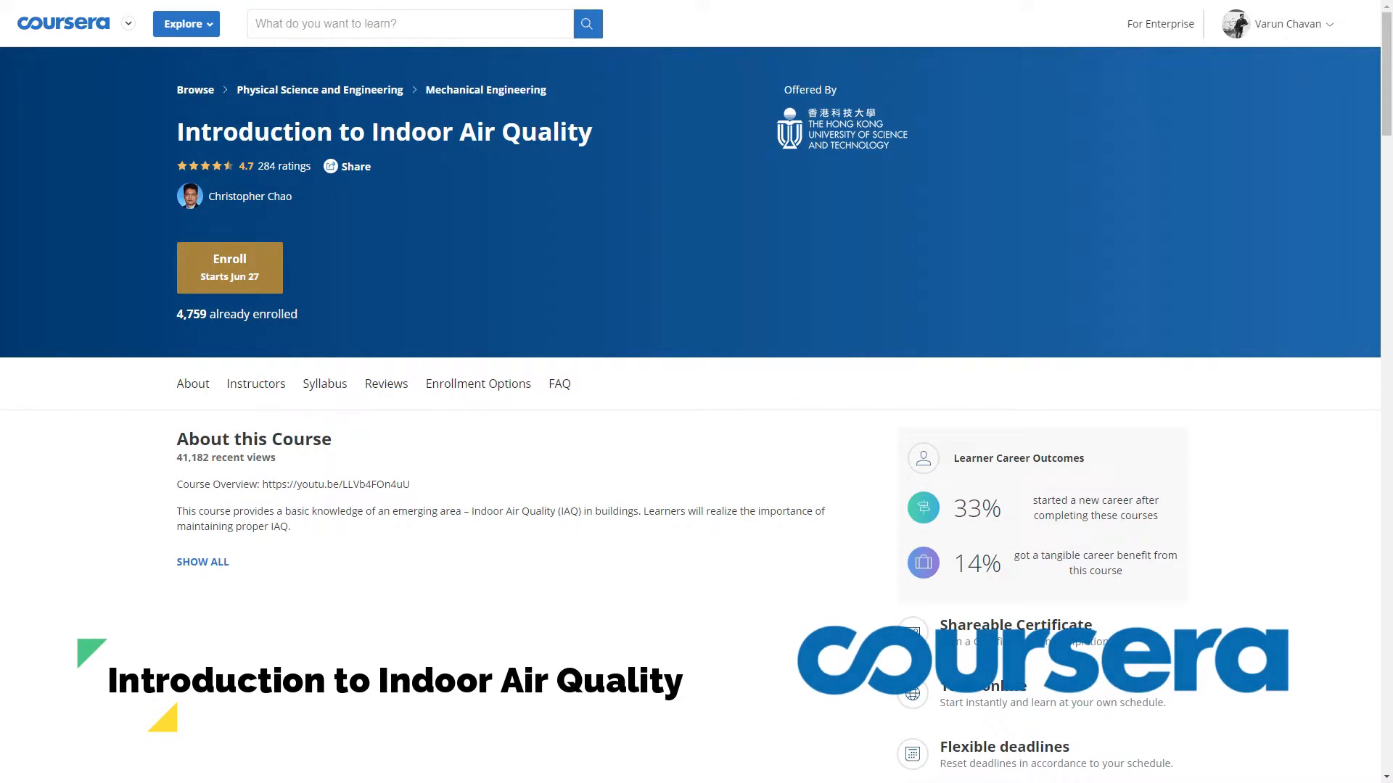
Step: Expand Indoor Air Quality's About this Course text to show the contaminants covered
scroll("down", 3)
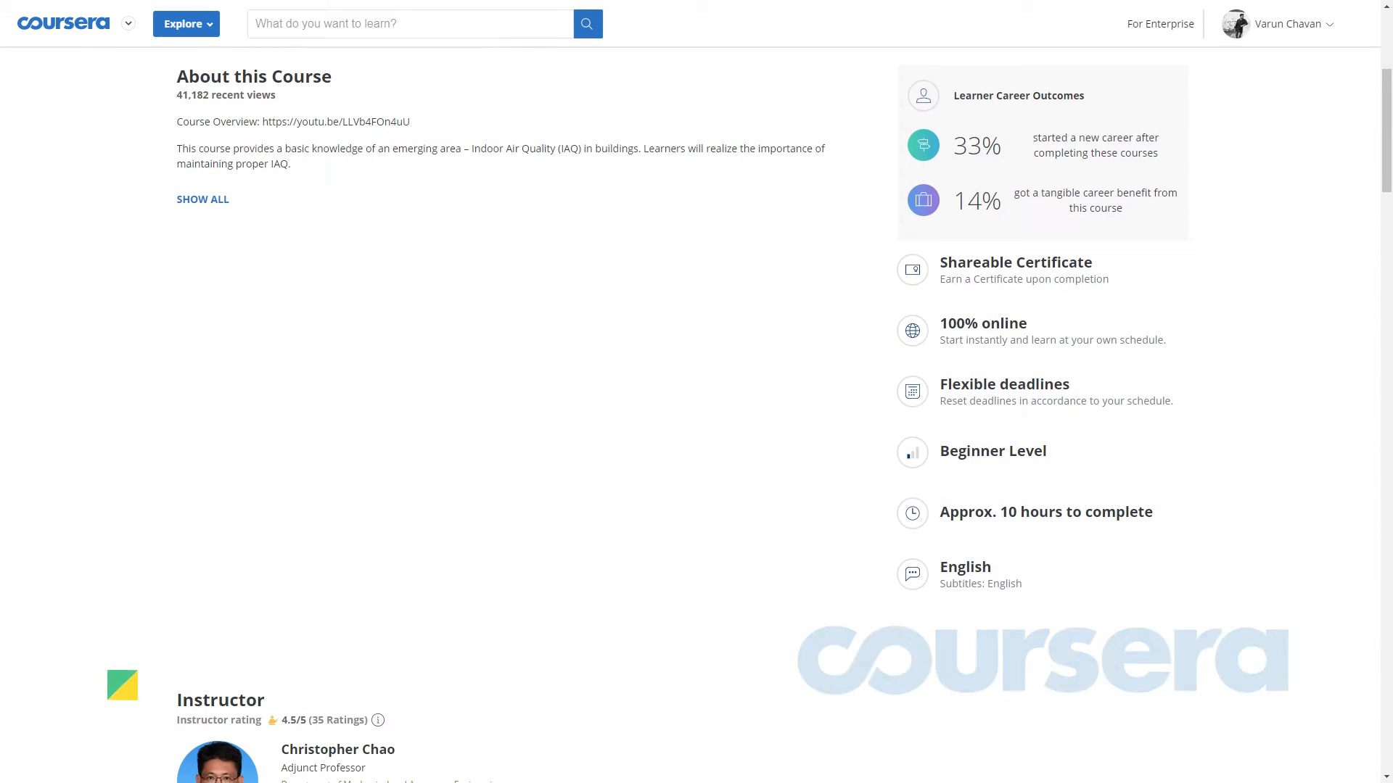
left_click(201, 199)
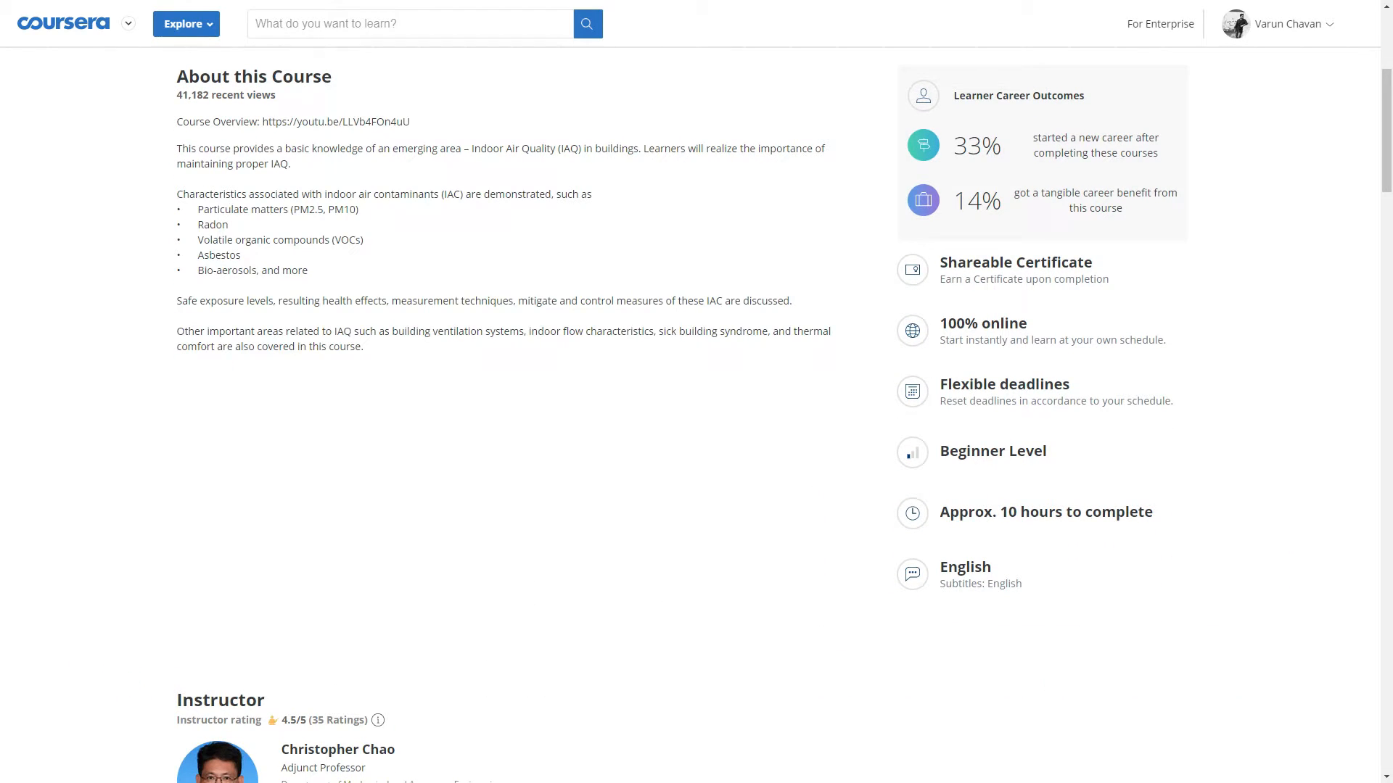
scroll("down", 3)
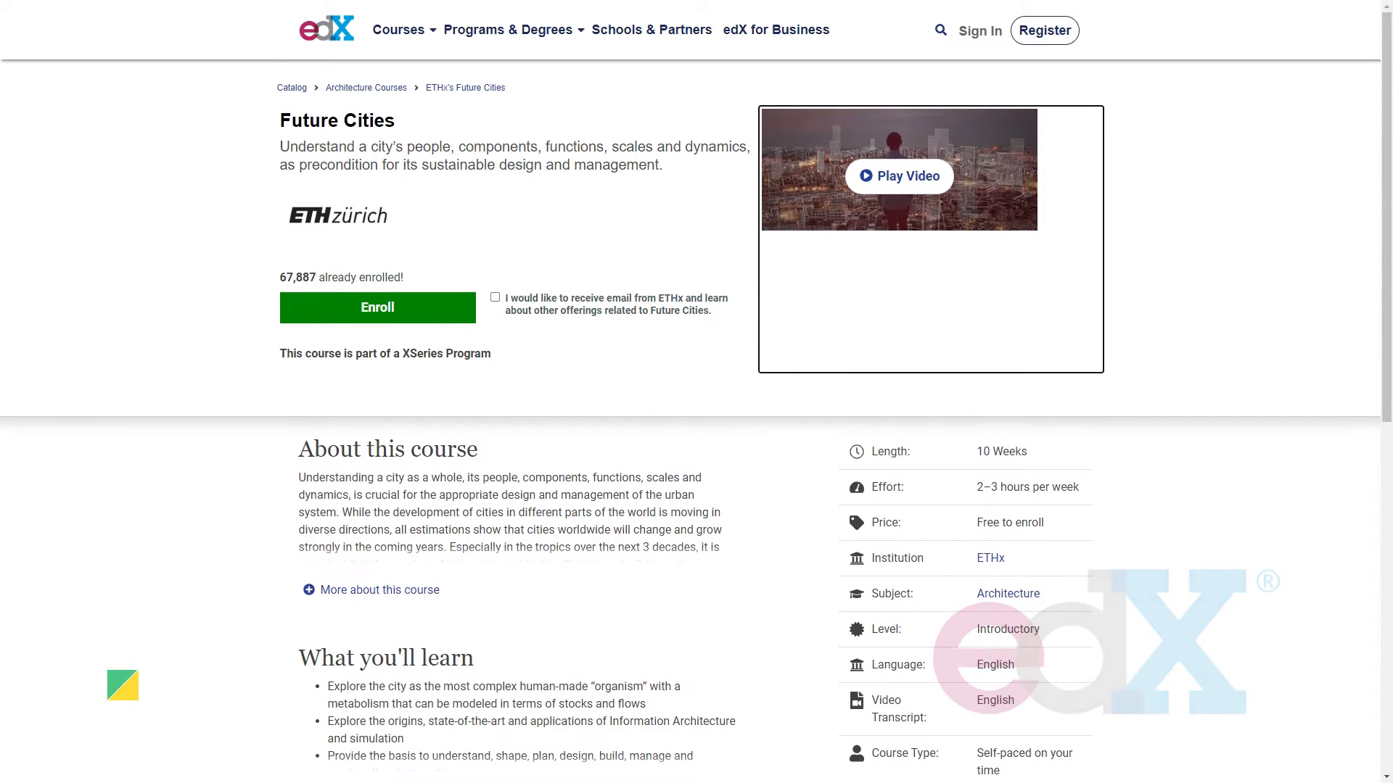
Step: Expand the Future Cities description with 'More about this course' and scroll through it
scroll("down", 3)
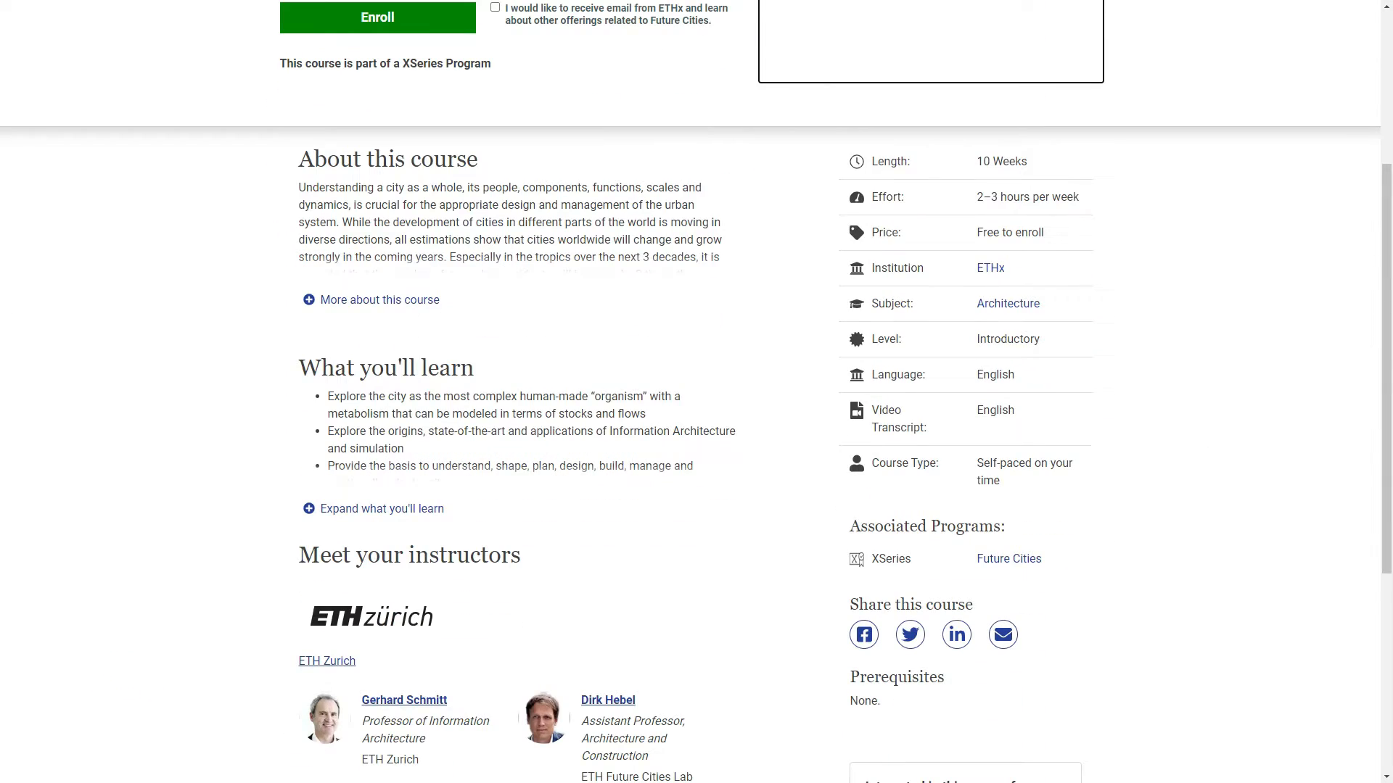
left_click(371, 299)
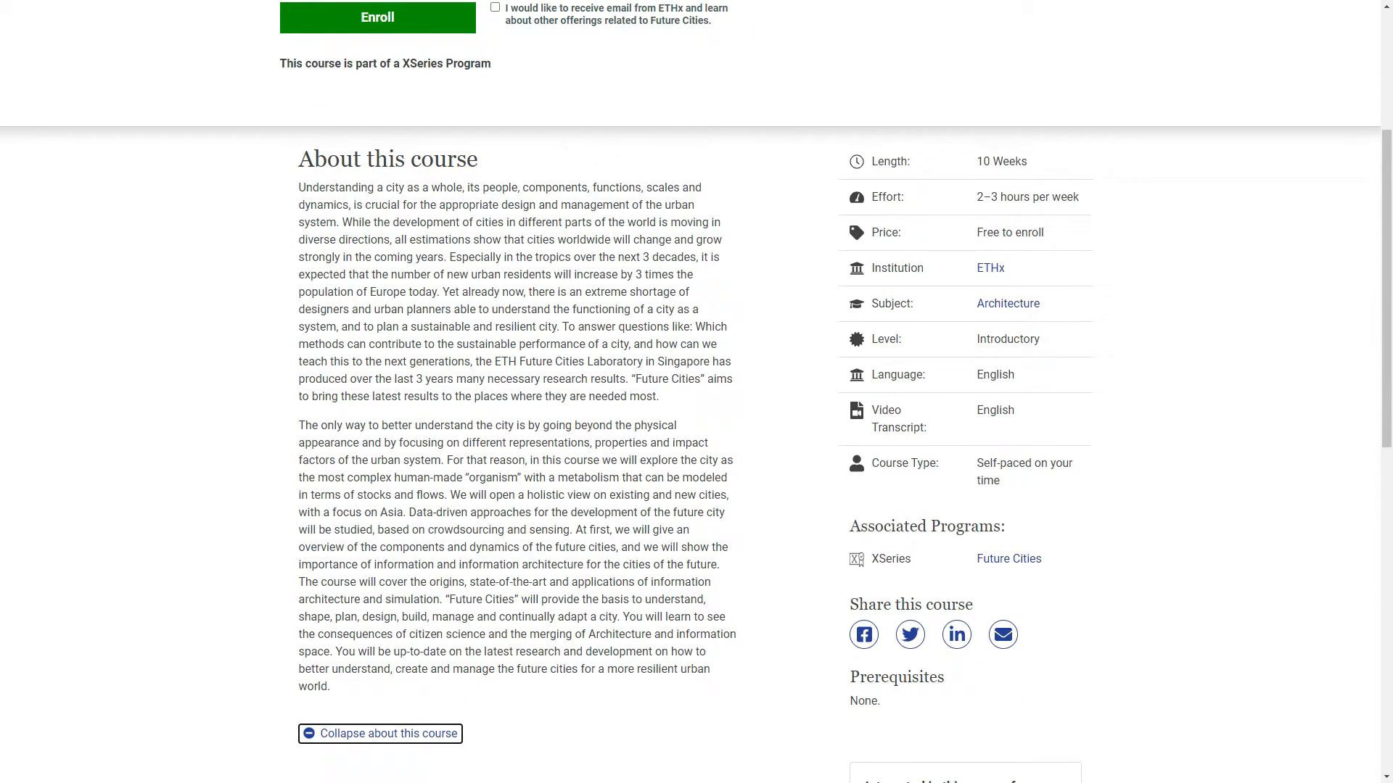
scroll("down", 3)
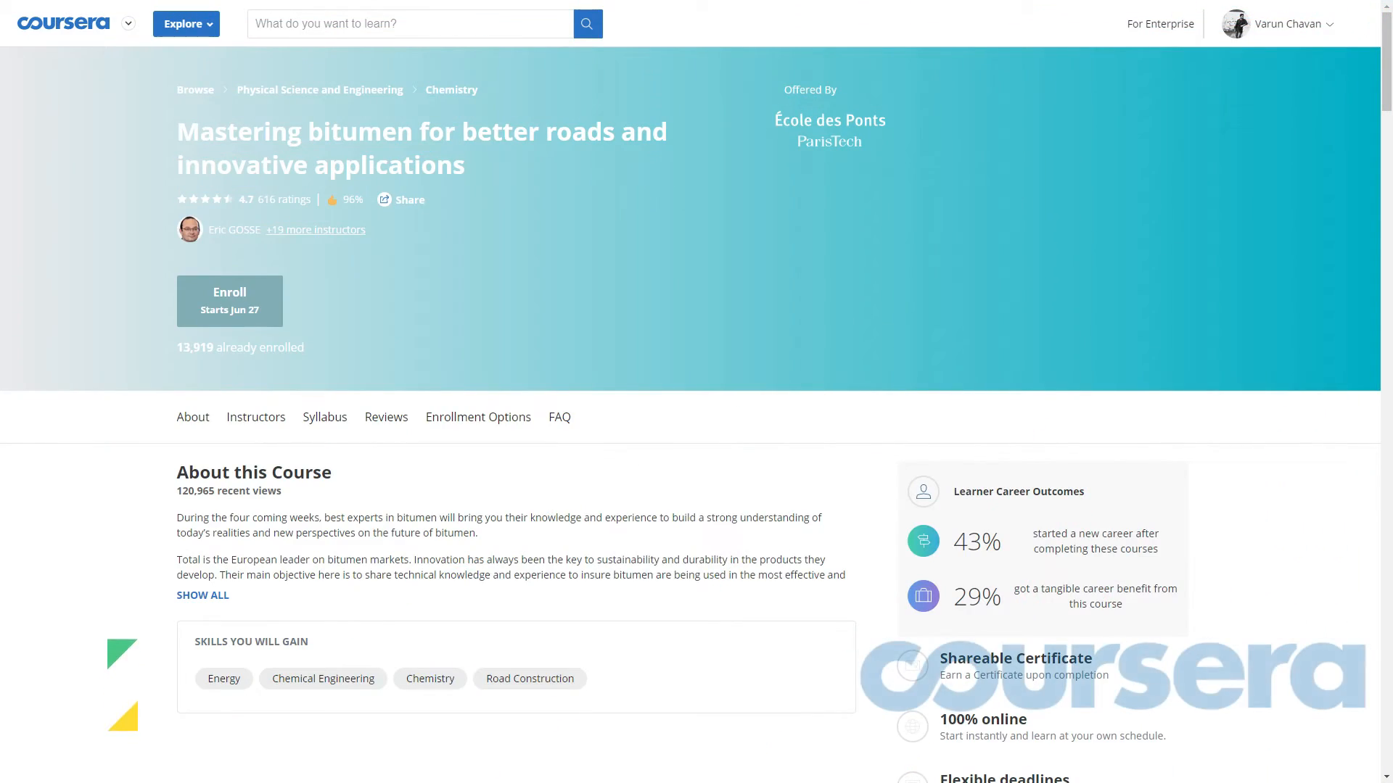
Step: Expand the bitumen course's About this Course text with SHOW ALL
scroll("down", 3)
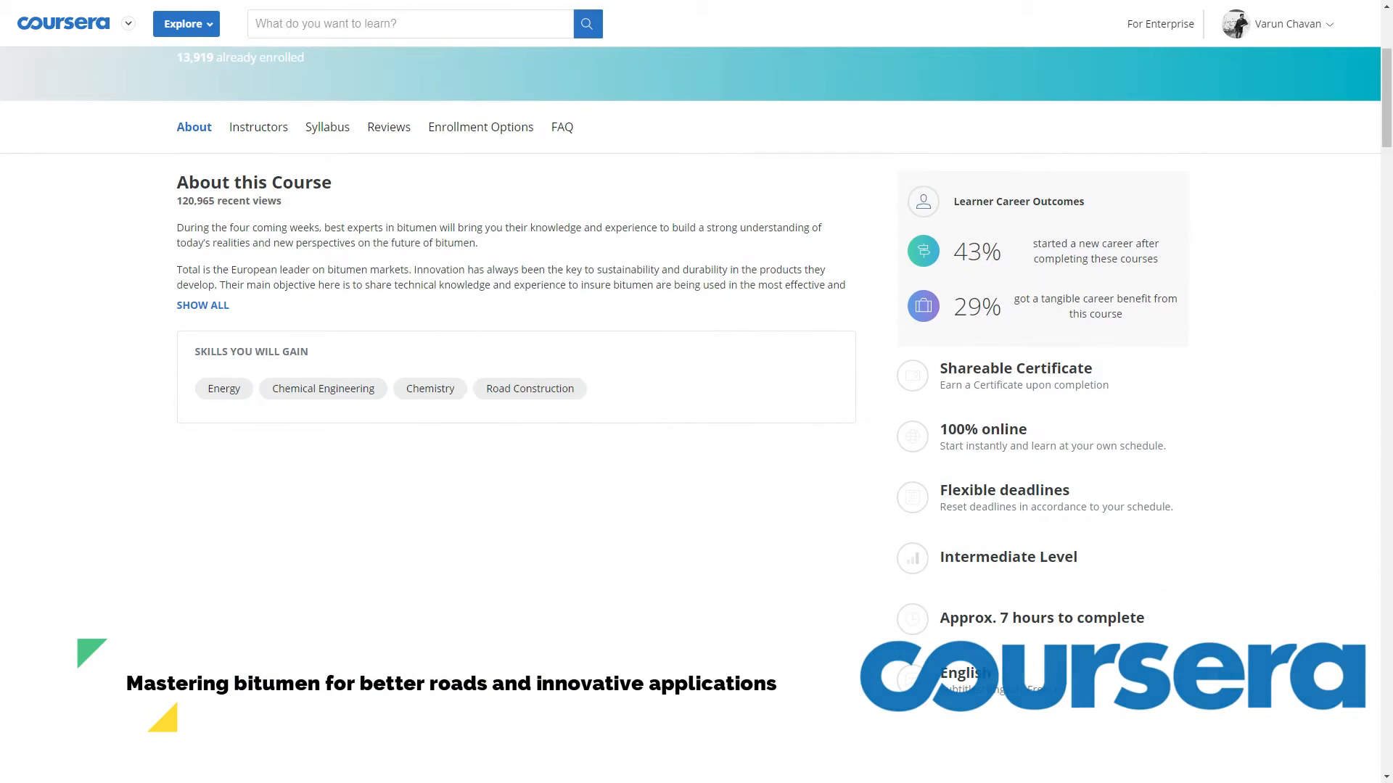
left_click(202, 305)
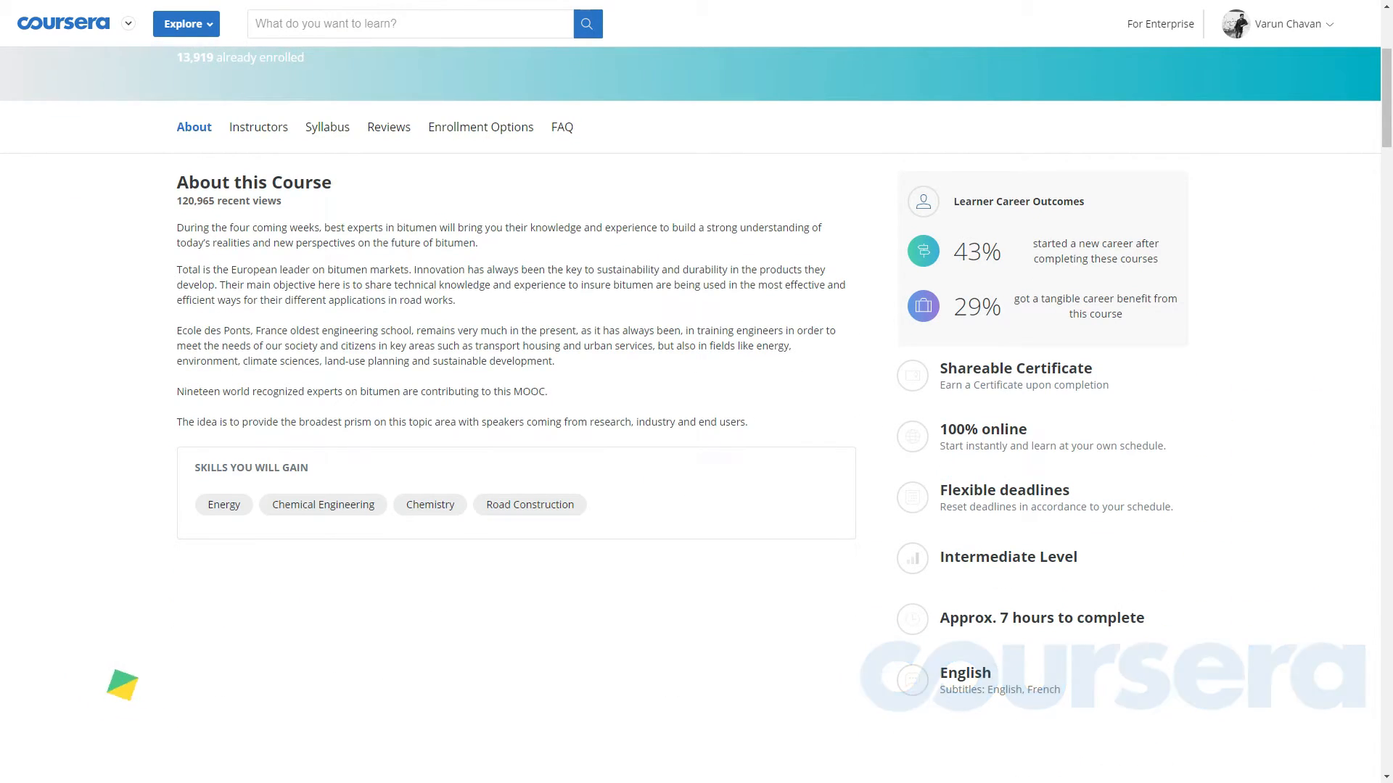
scroll("down", 3)
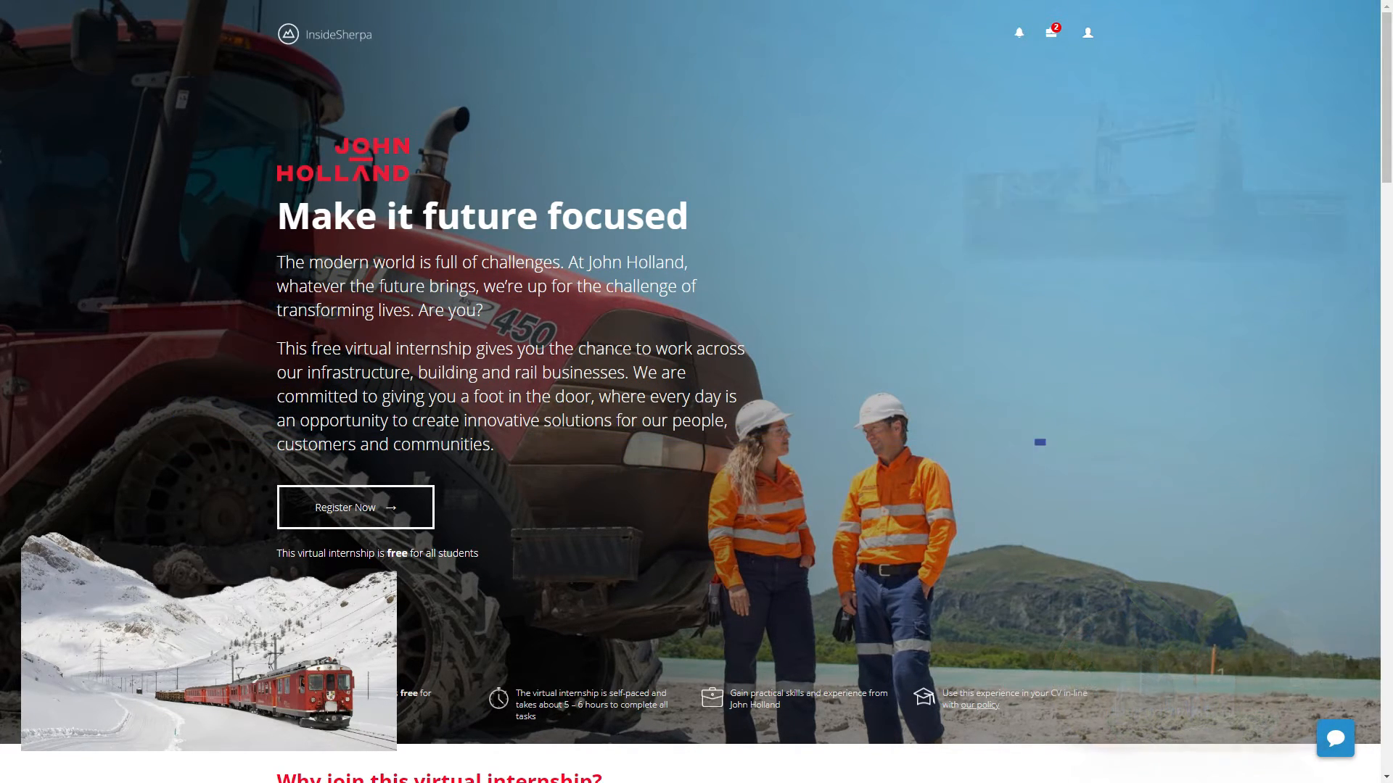
scroll("down", 3)
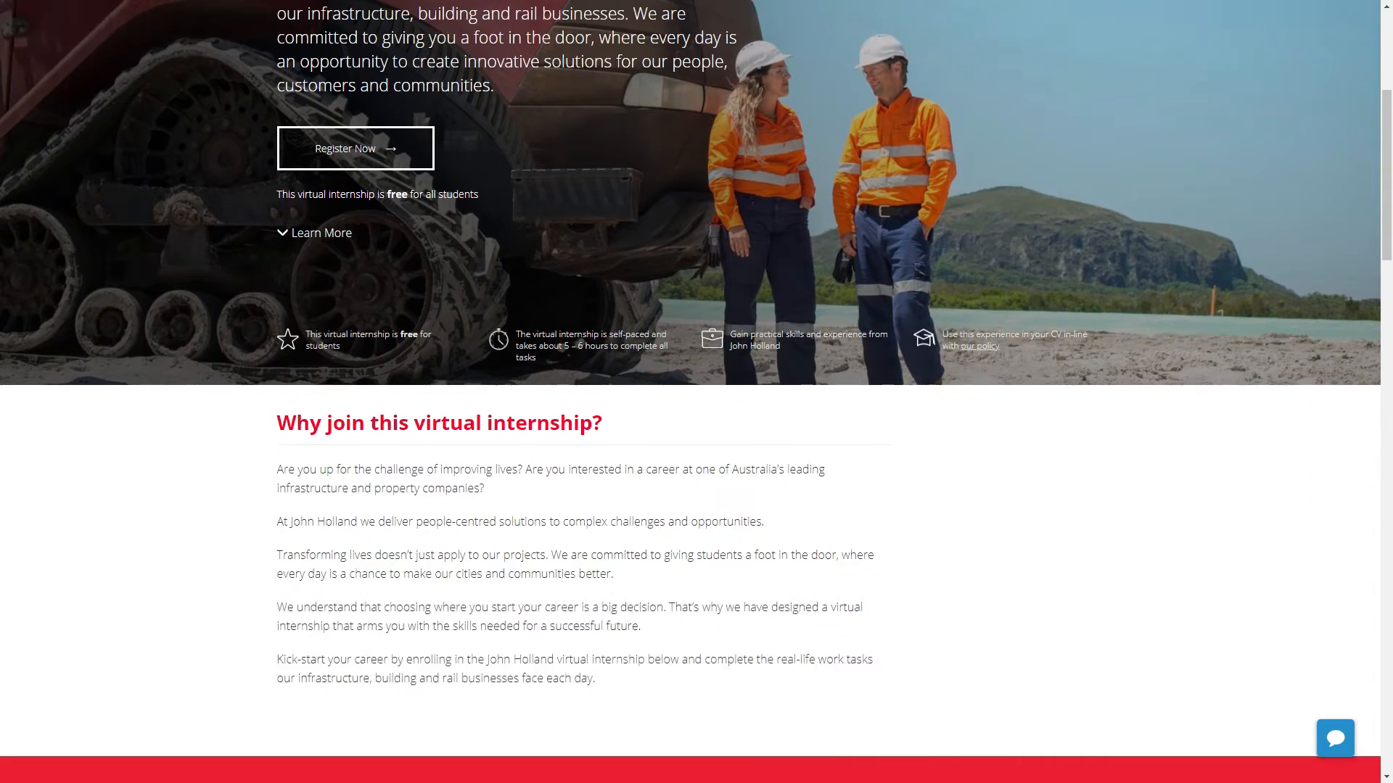
scroll("down", 3)
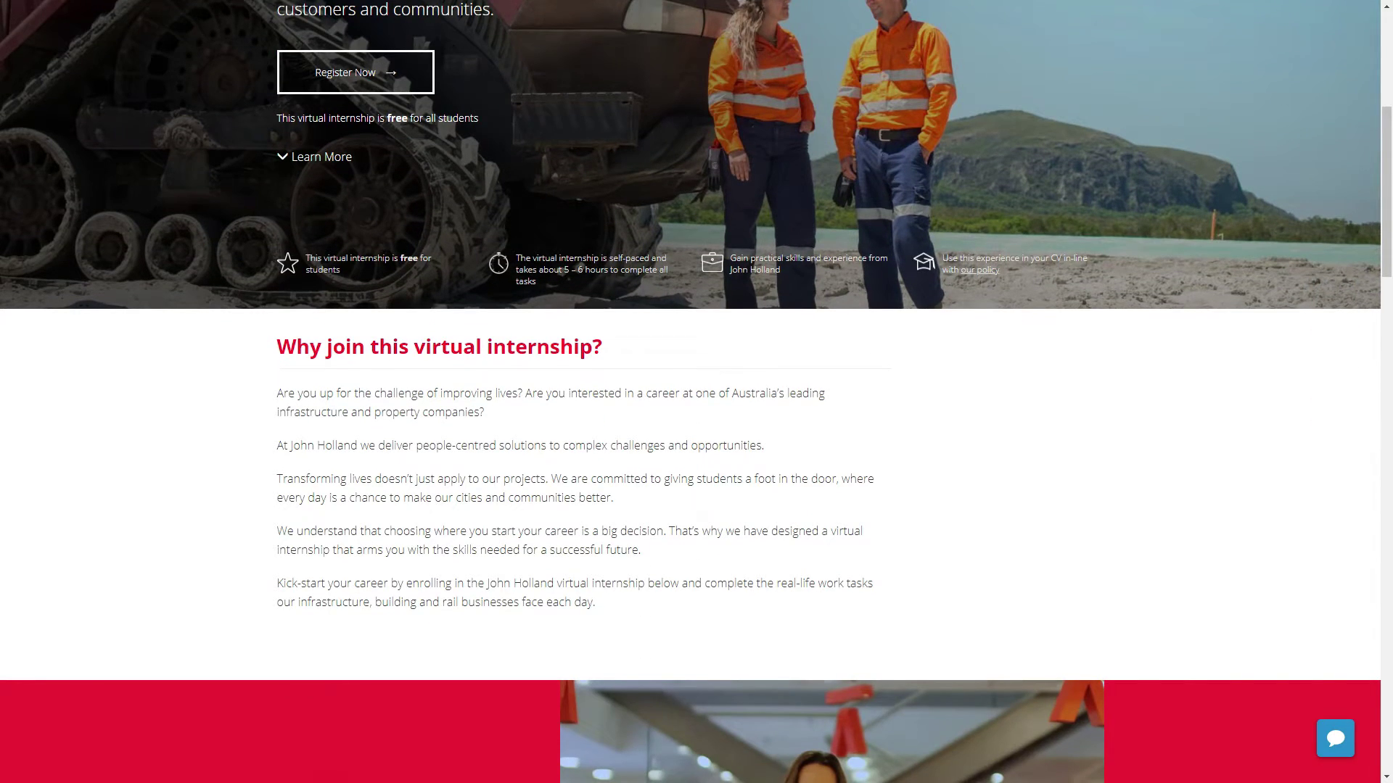
scroll("down", 3)
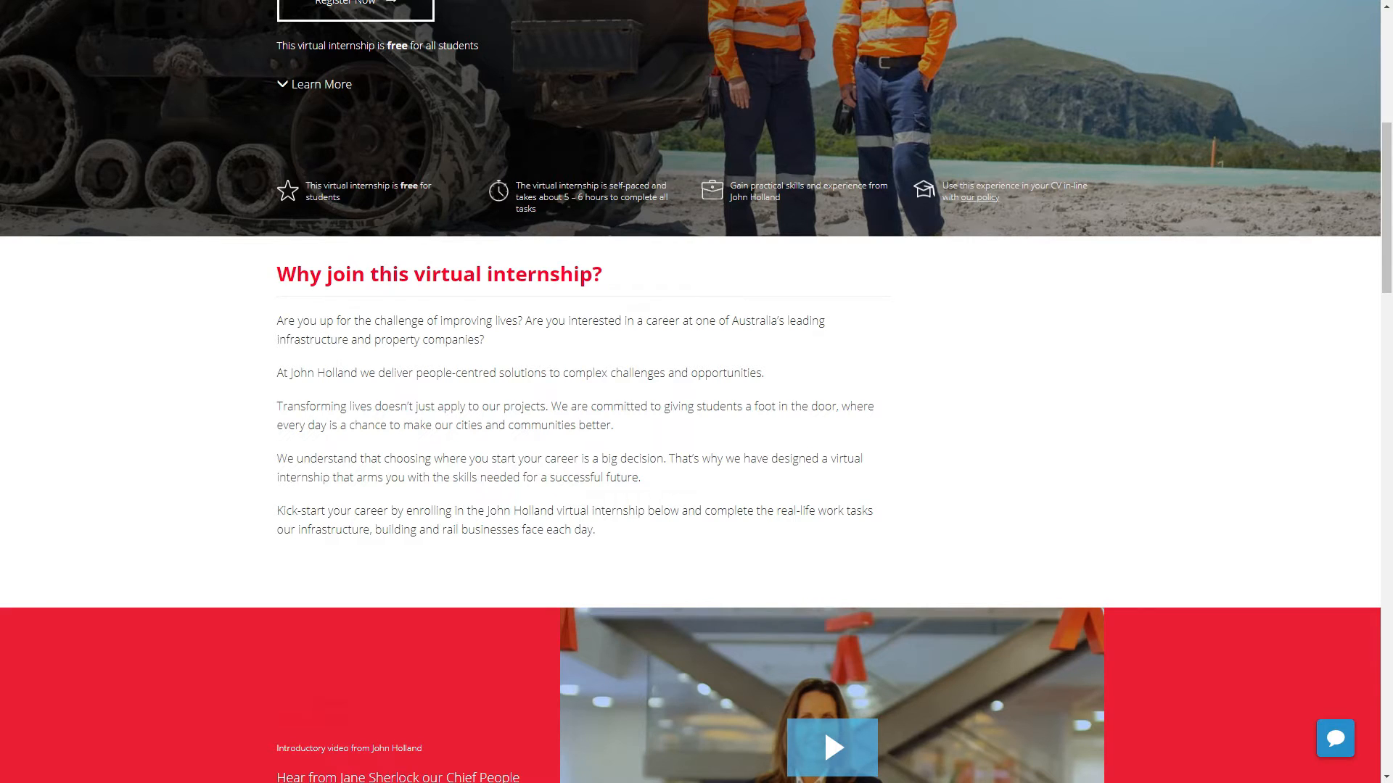
scroll("down", 3)
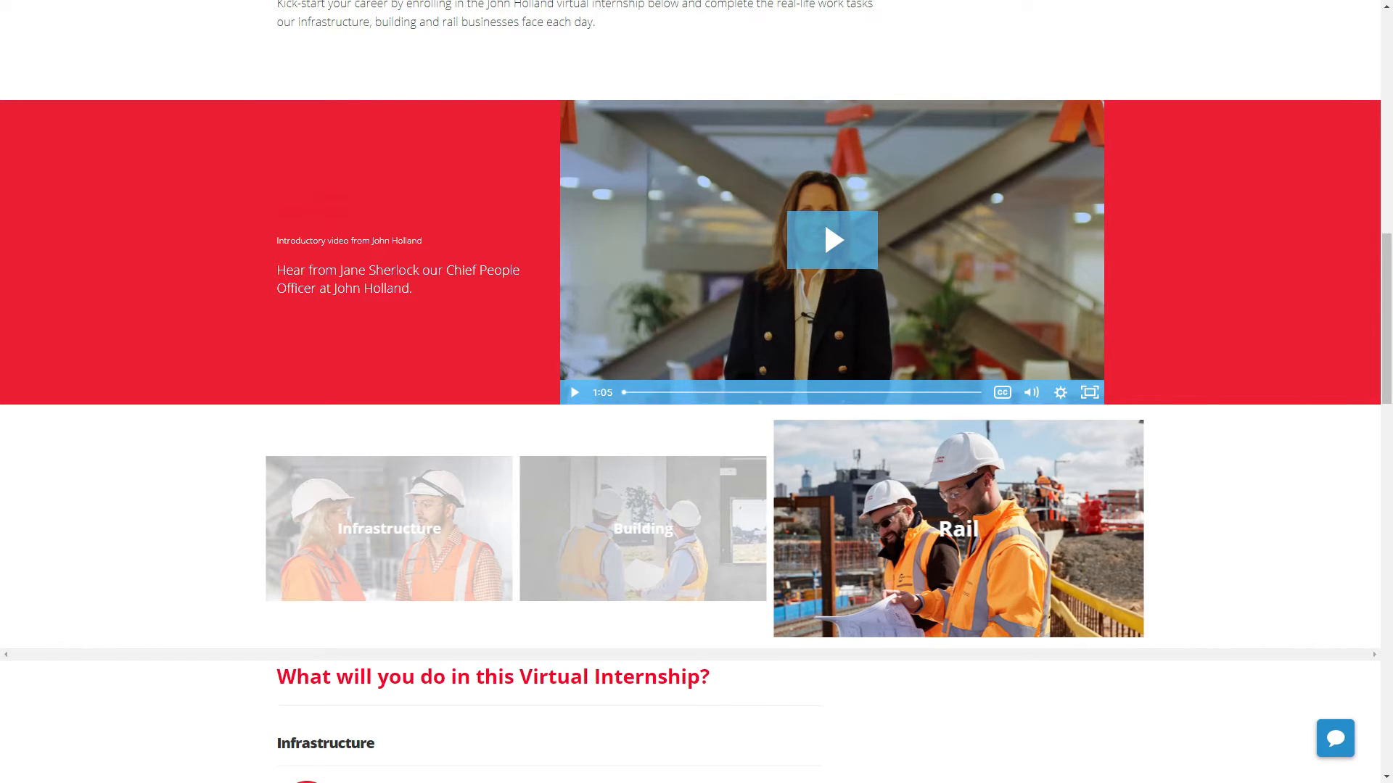
scroll("down", 3)
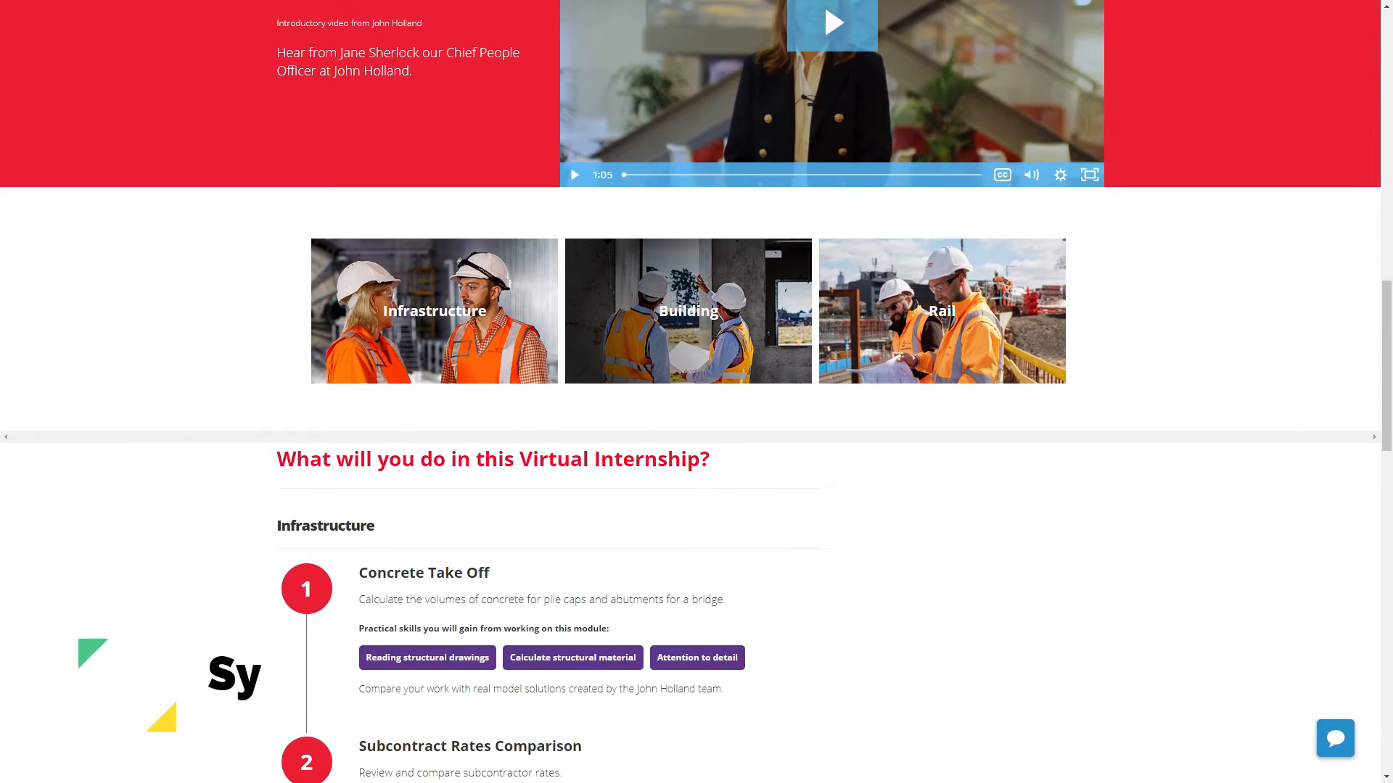
scroll("down", 3)
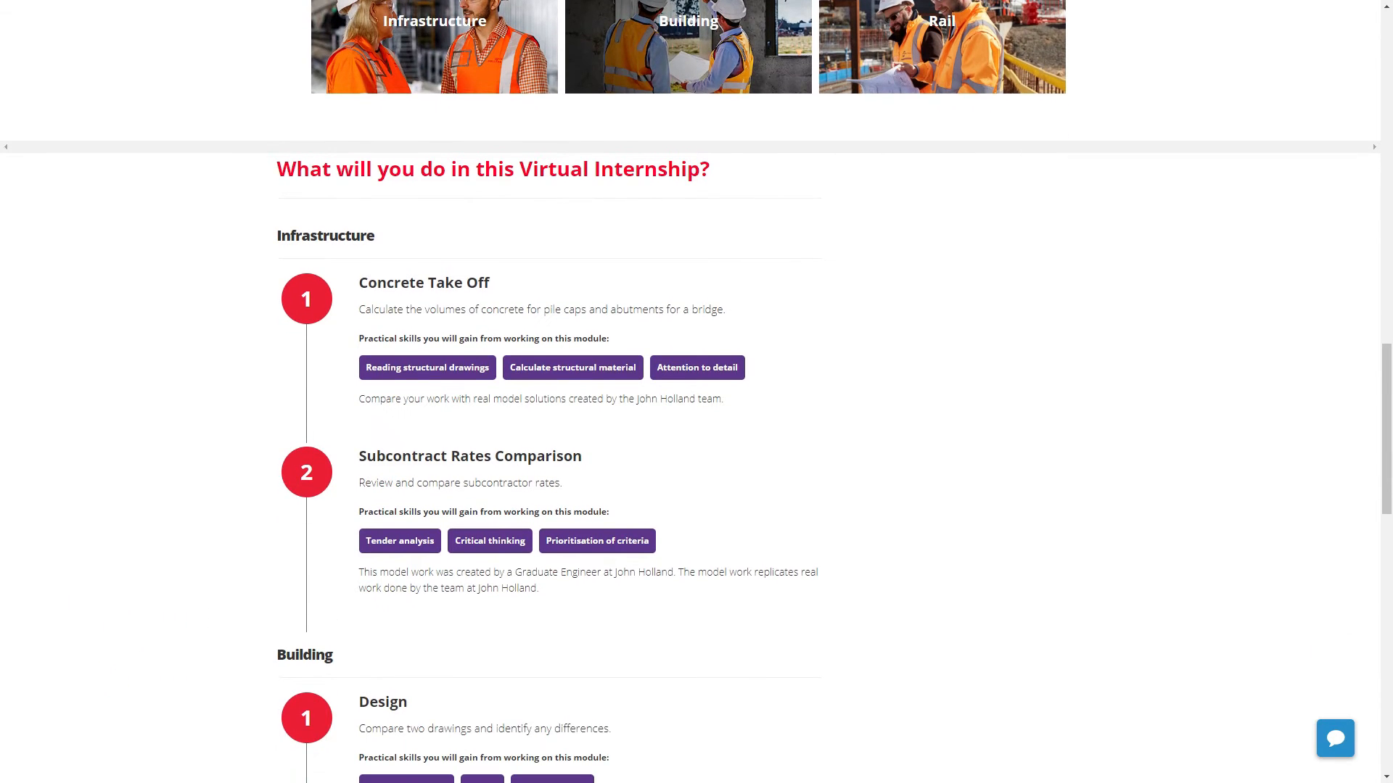
double_click(325, 235)
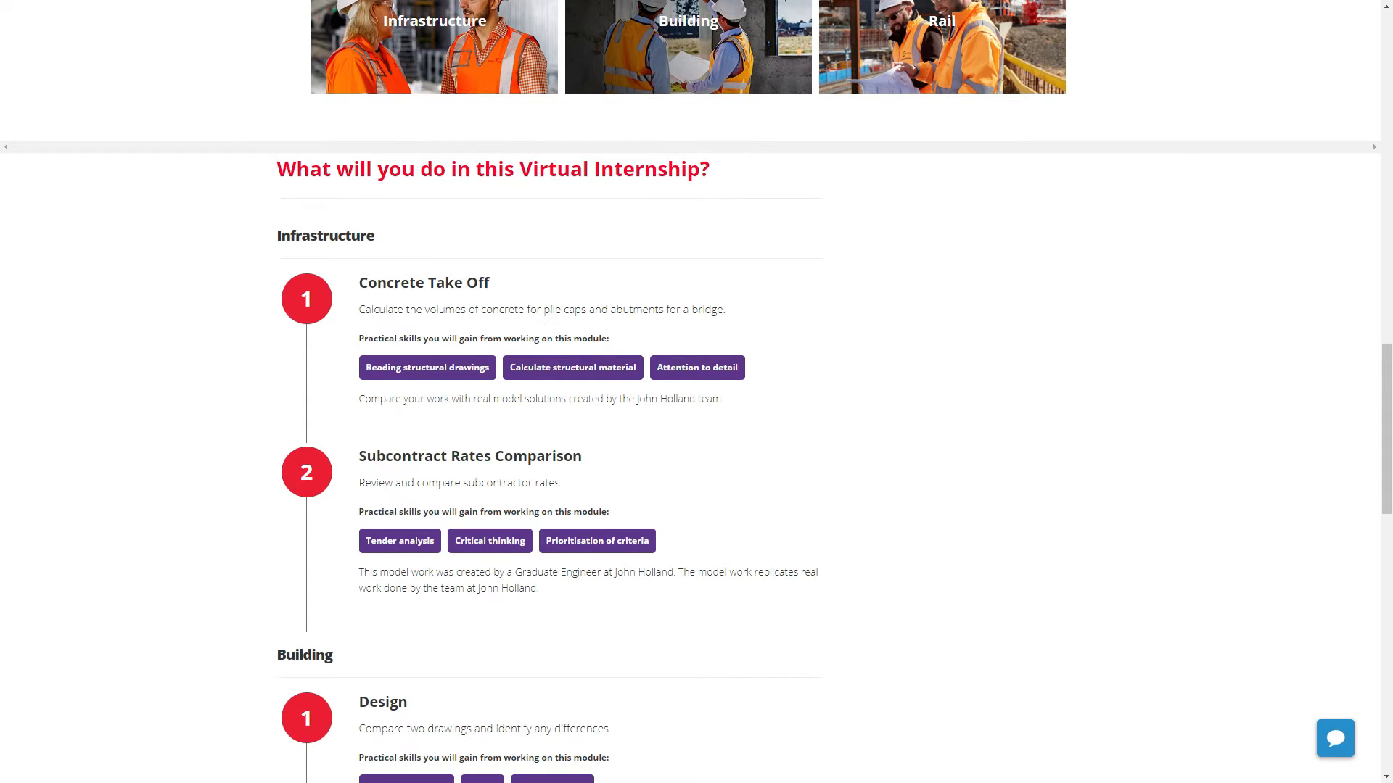
scroll("down", 3)
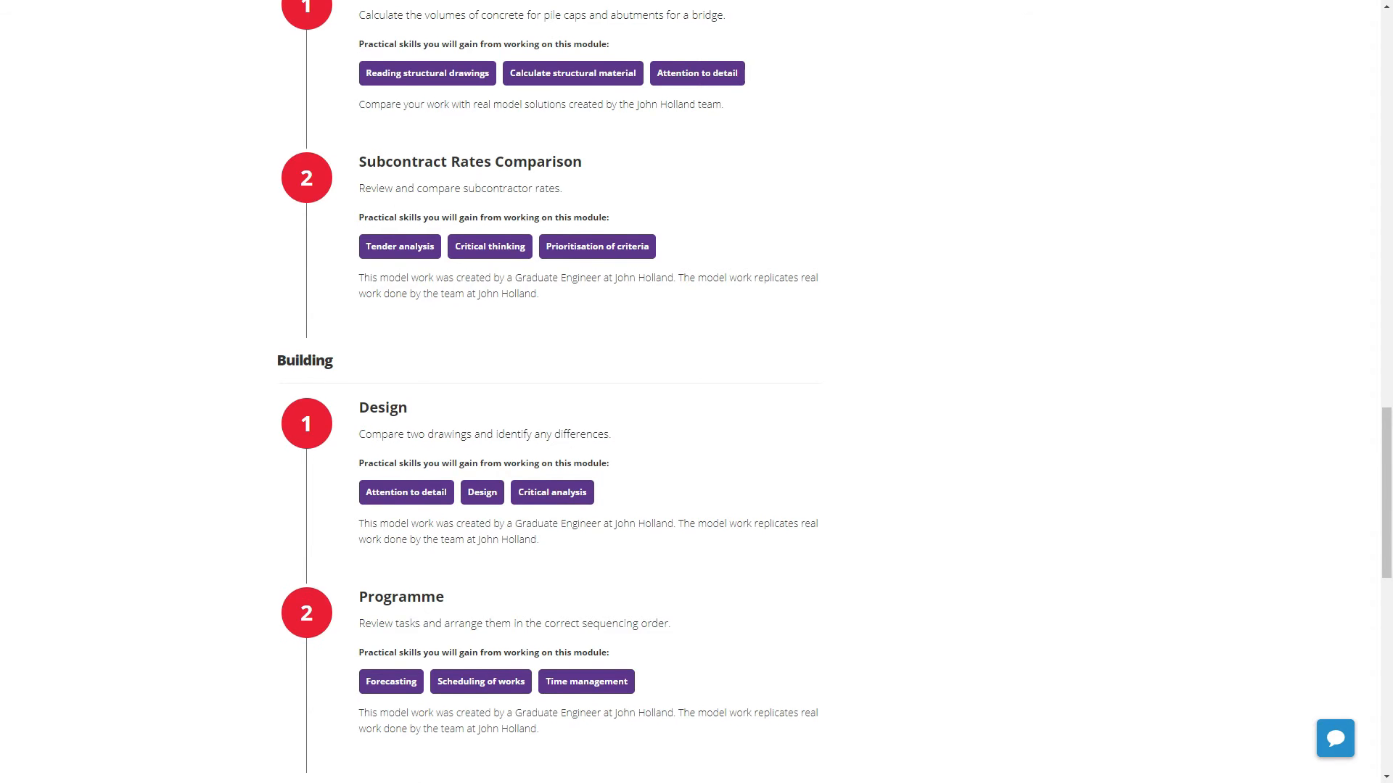
scroll("down", 3)
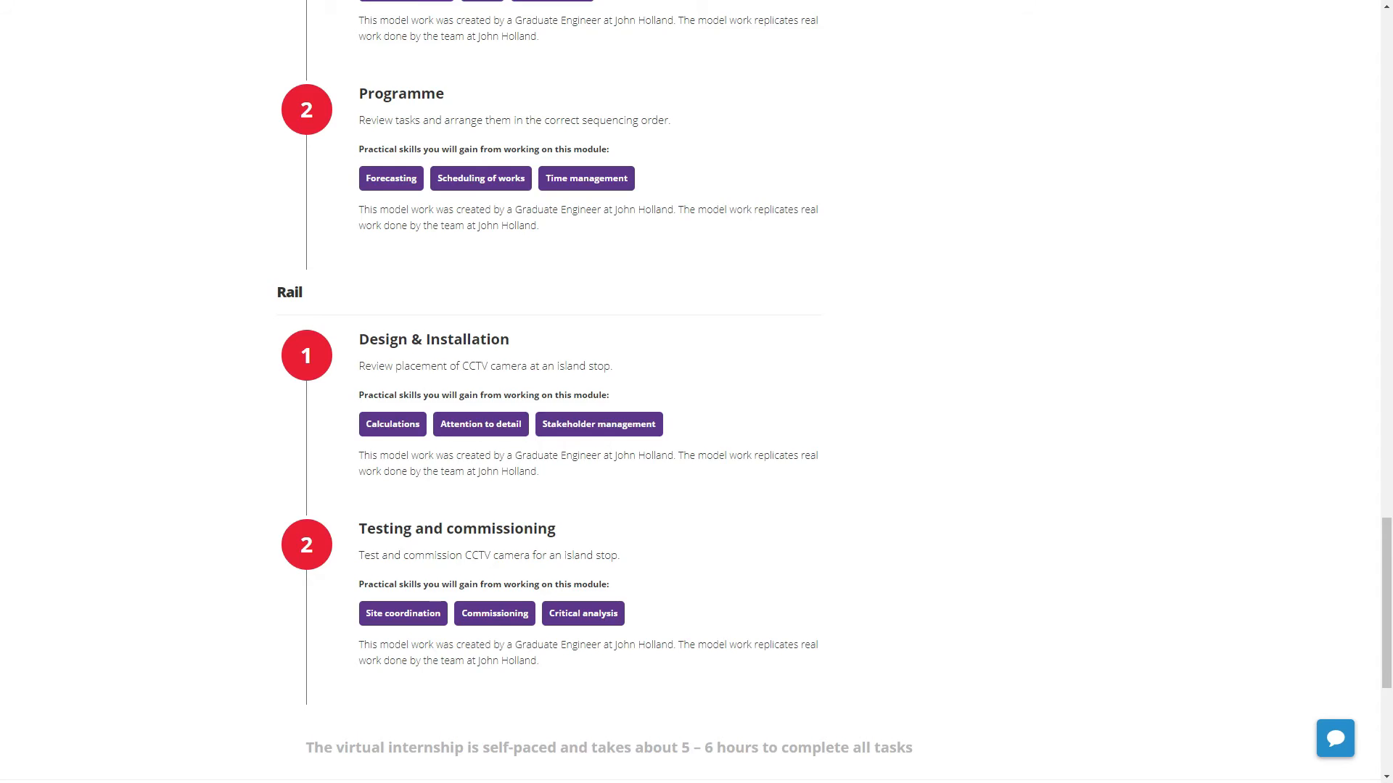
scroll("down", 3)
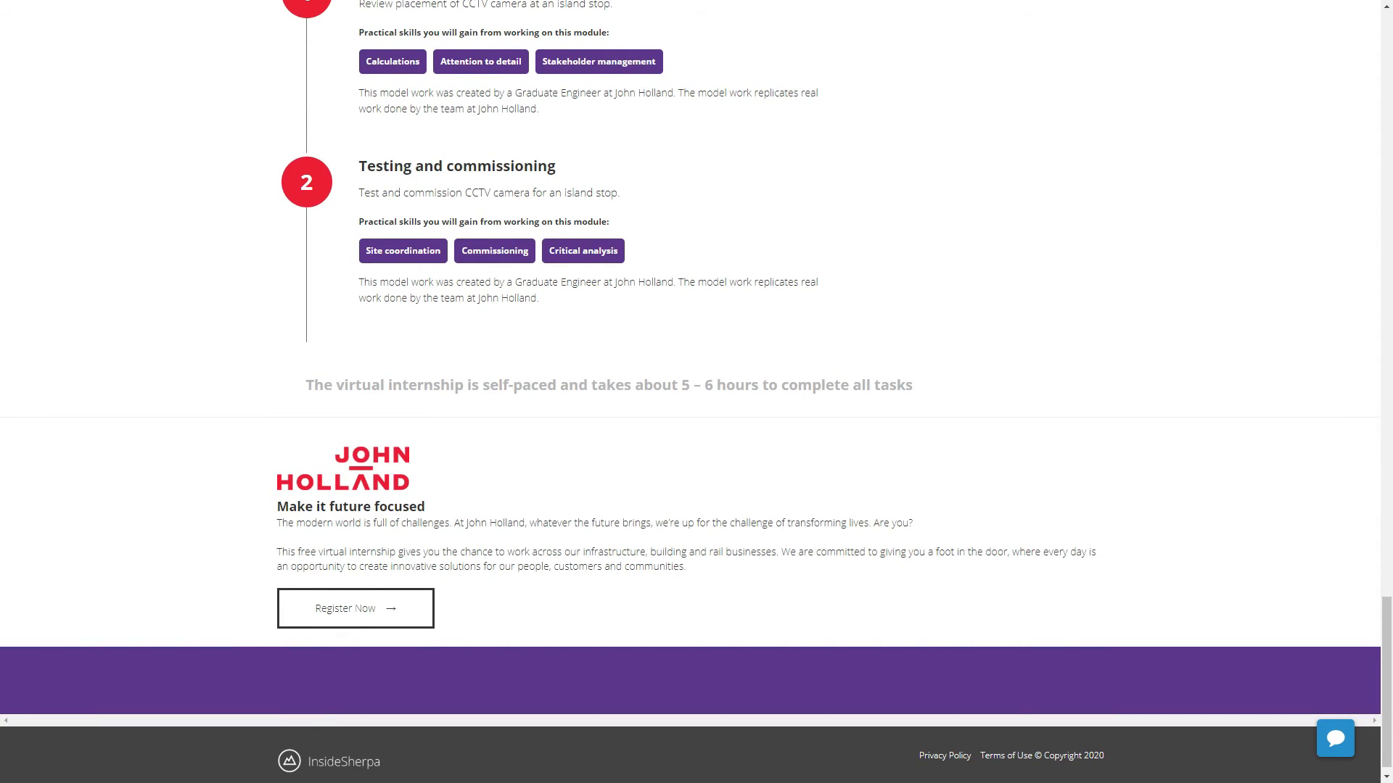